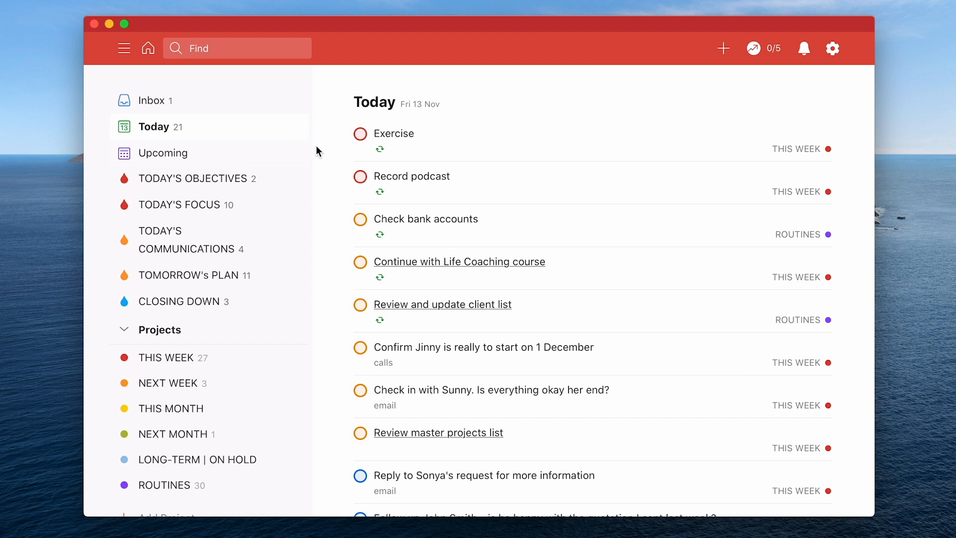
{"action": "mouse_move", "coordinate": [217, 253]}
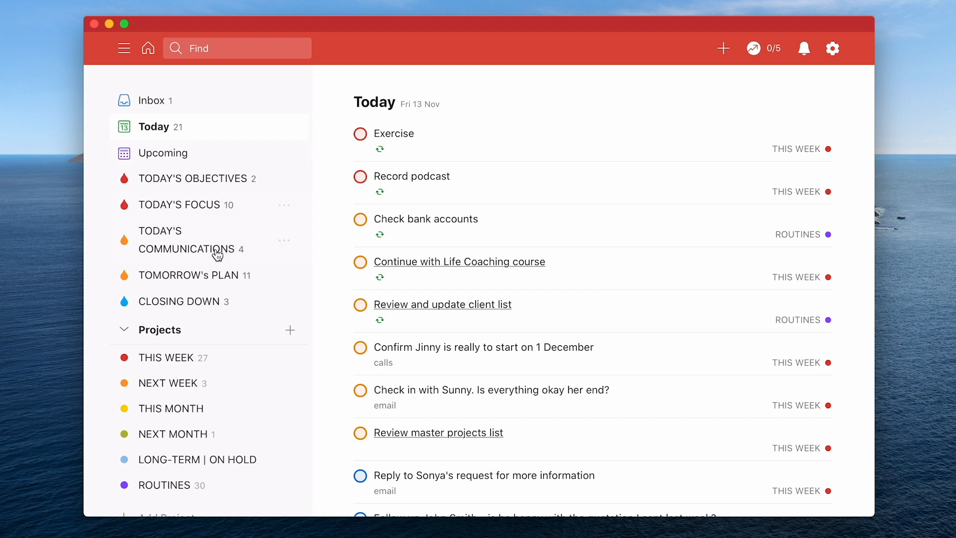
View the calls label's tasks, then the email label's seven tasks.
{"action": "scroll", "scroll_direction": "down", "scroll_amount": 3}
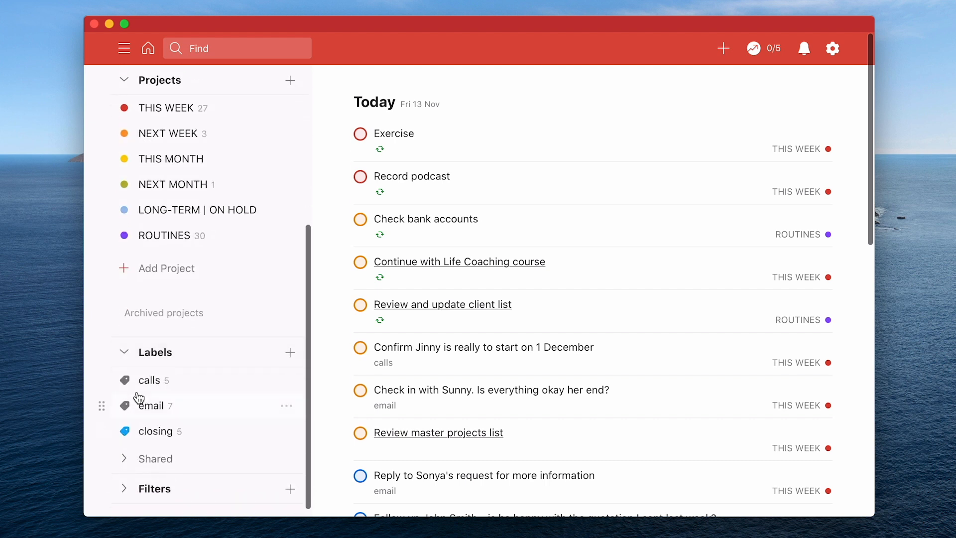
{"action": "left_click", "coordinate": [150, 380]}
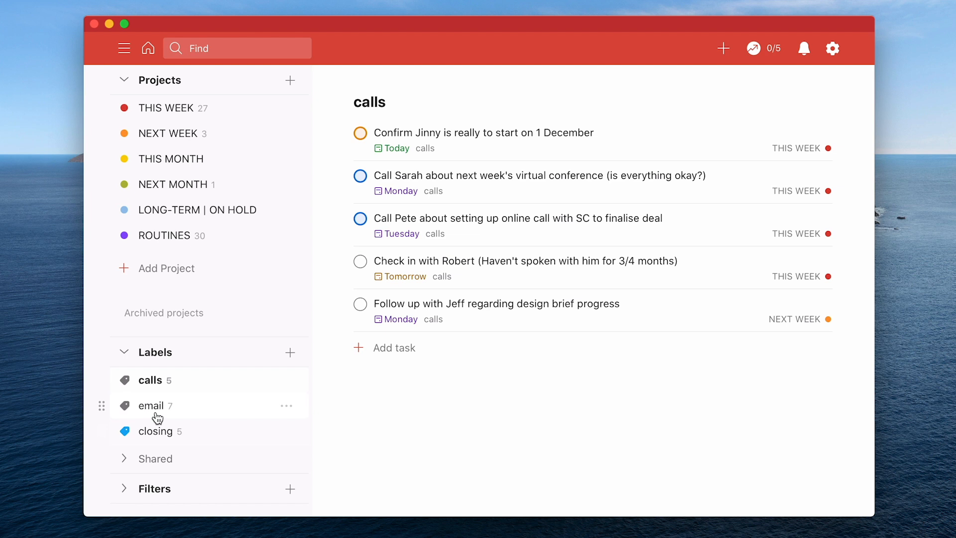
{"action": "left_click", "coordinate": [150, 405]}
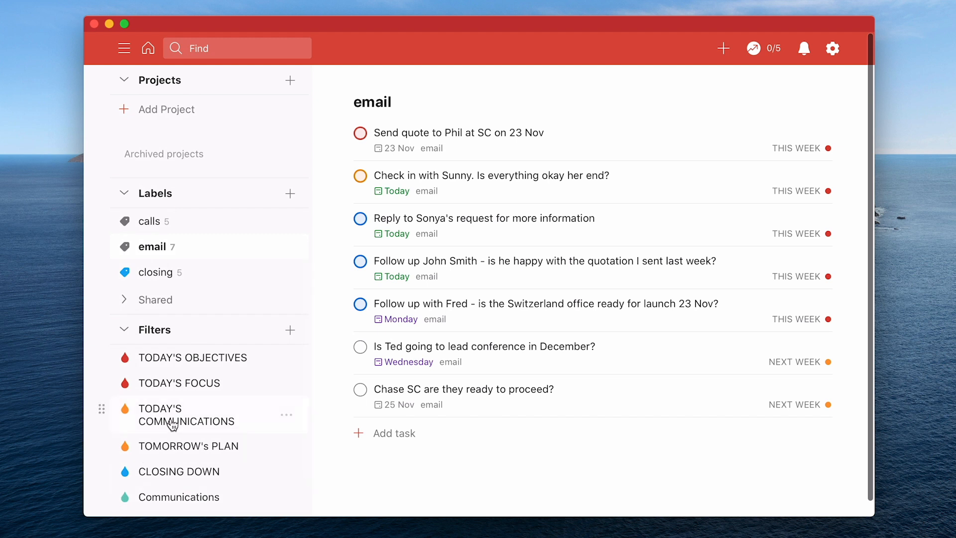
{"action": "left_click", "coordinate": [185, 414]}
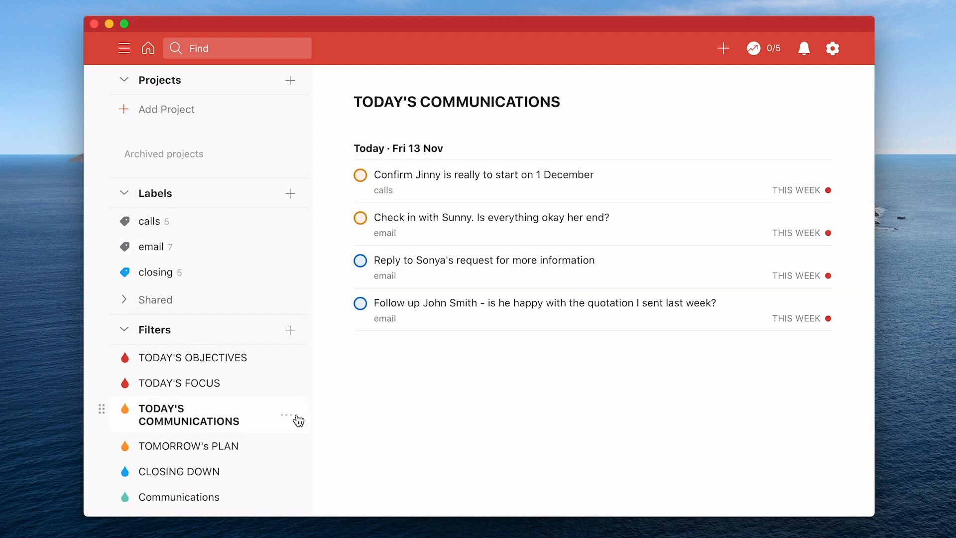
{"action": "left_click", "coordinate": [287, 414]}
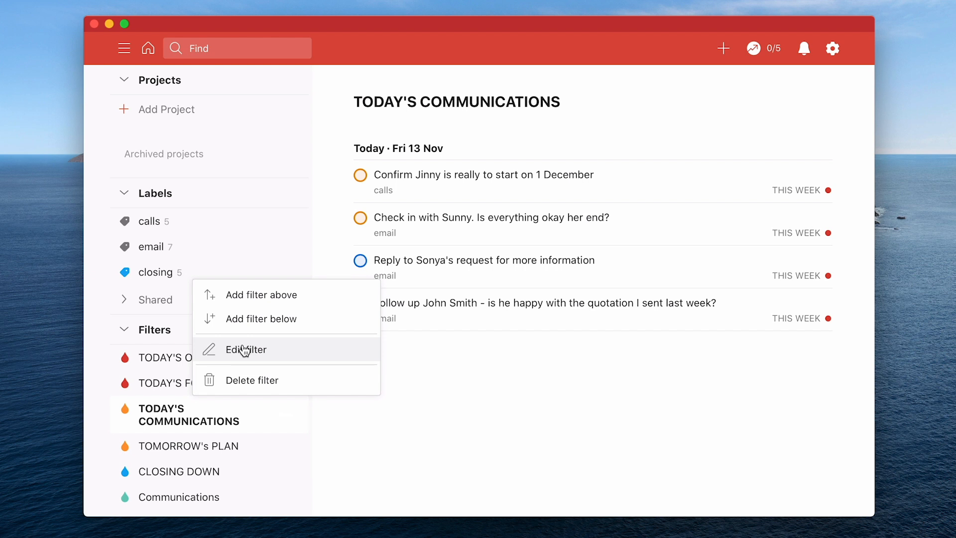
{"action": "left_click", "coordinate": [246, 349]}
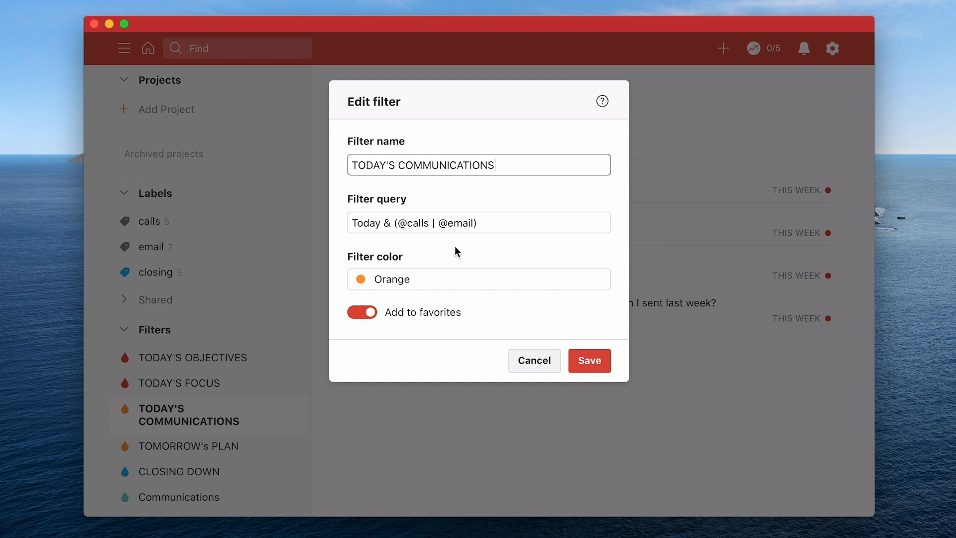
{"action": "mouse_move", "coordinate": [388, 233]}
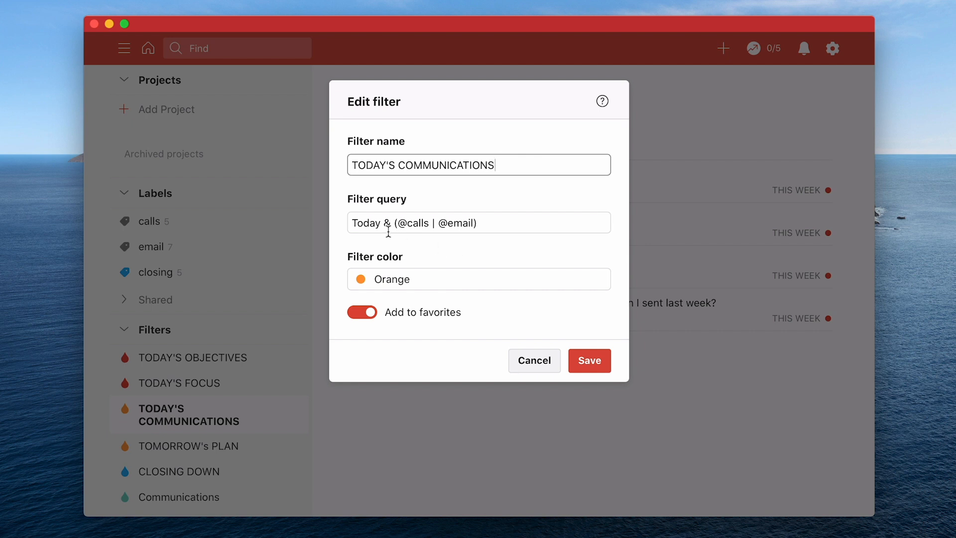
{"action": "mouse_move", "coordinate": [423, 234]}
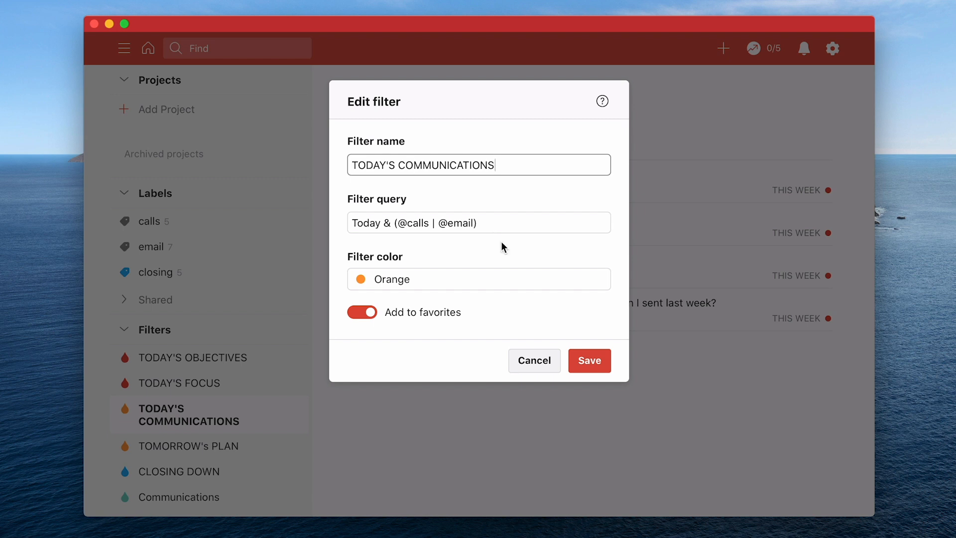
{"action": "mouse_move", "coordinate": [598, 366]}
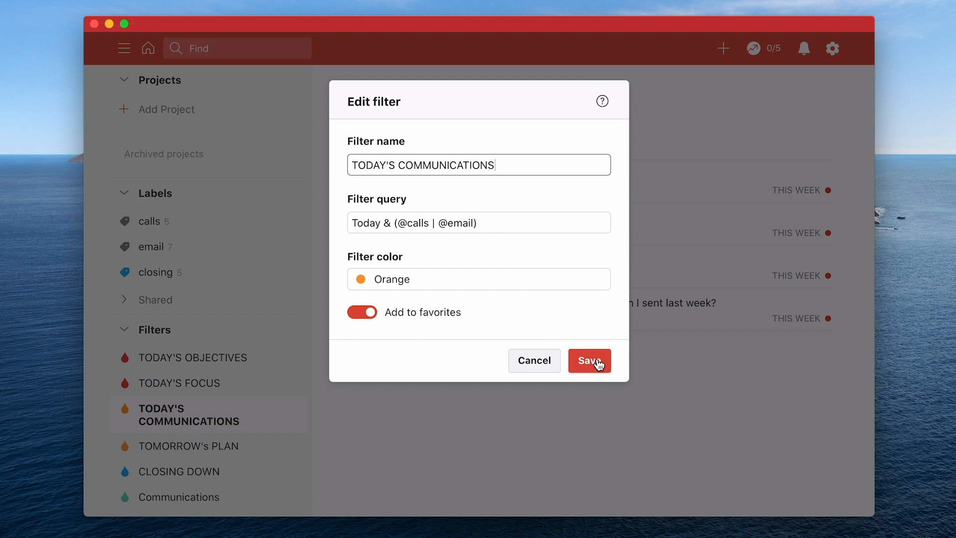
{"action": "left_click", "coordinate": [589, 360]}
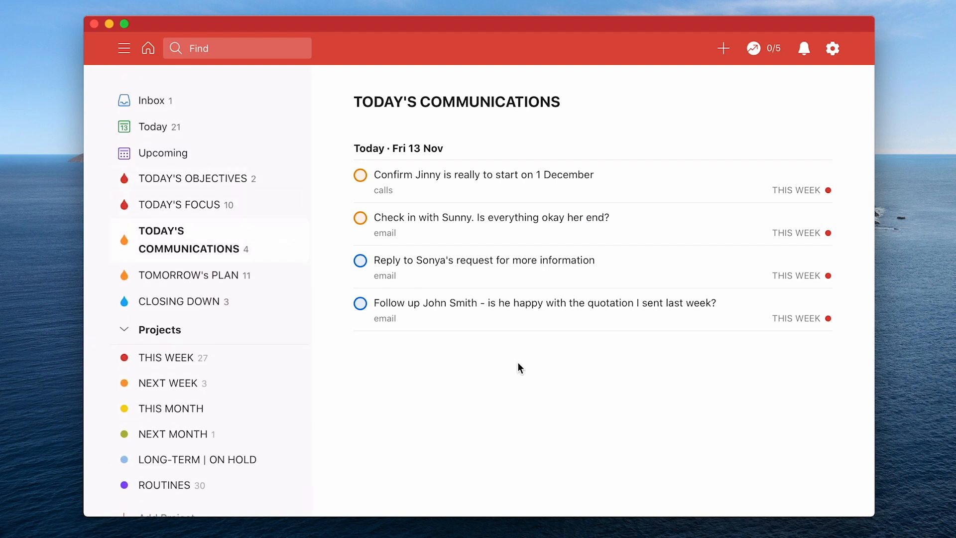
{"action": "mouse_move", "coordinate": [437, 159]}
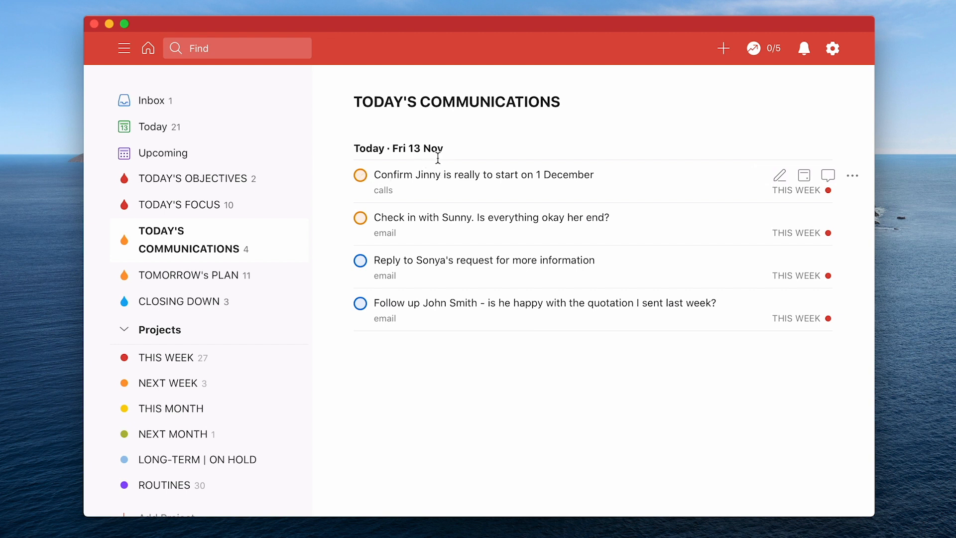
{"action": "mouse_move", "coordinate": [395, 177]}
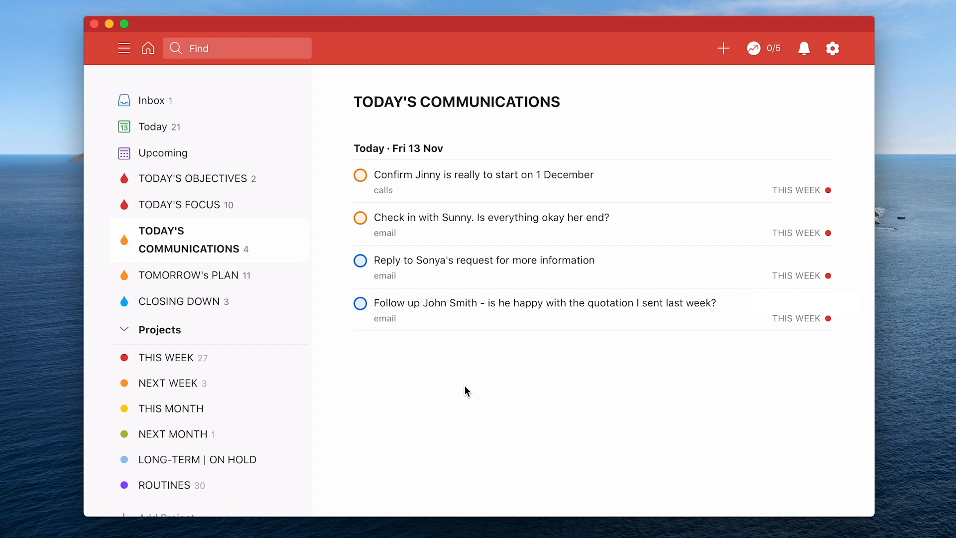
{"action": "mouse_move", "coordinate": [534, 125]}
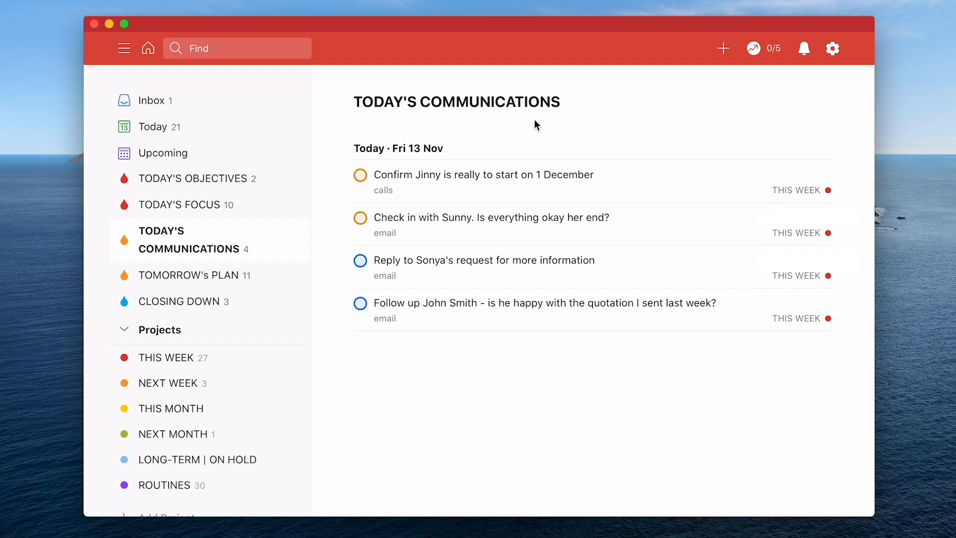
{"action": "mouse_move", "coordinate": [623, 369]}
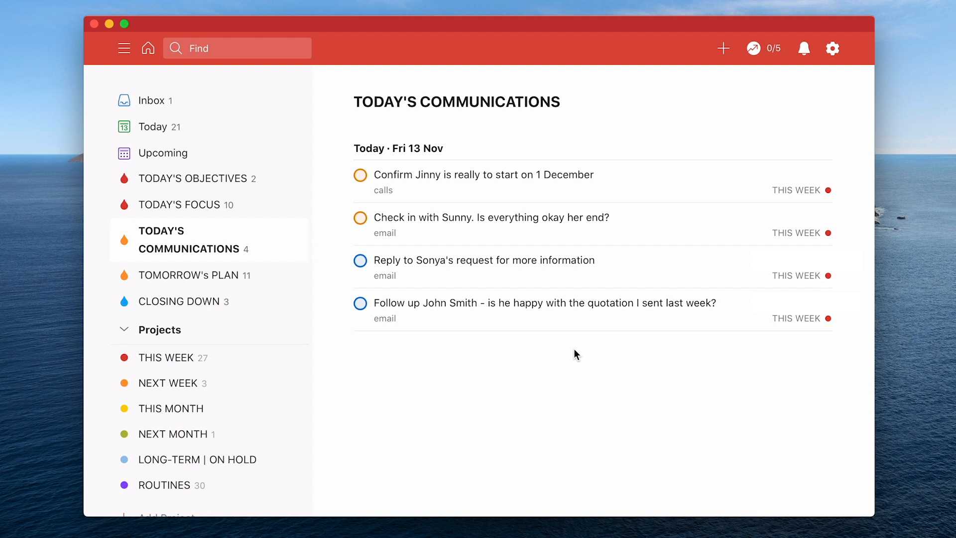
{"action": "mouse_move", "coordinate": [220, 276]}
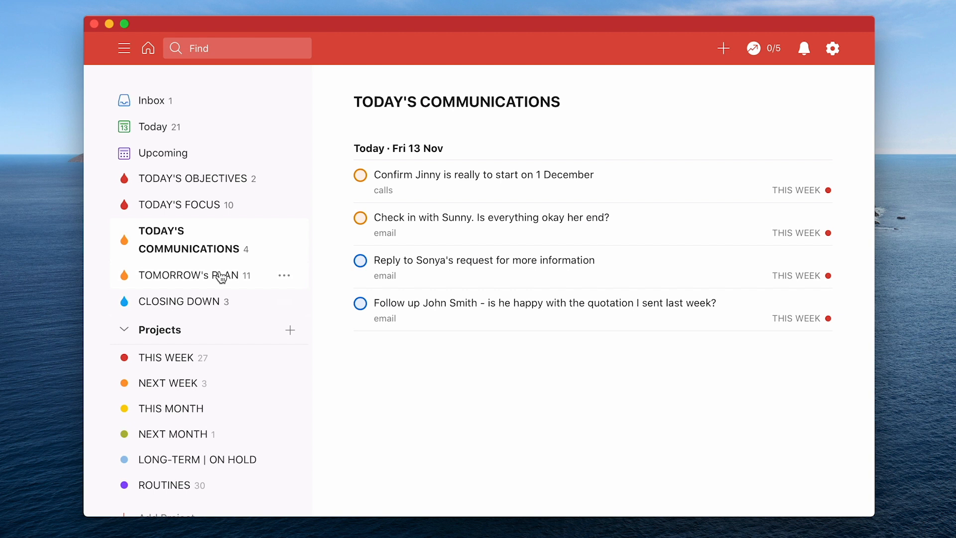
Show TOMORROW's PLAN down to the Business development task due Sat 14 Nov.
{"action": "left_click", "coordinate": [191, 274]}
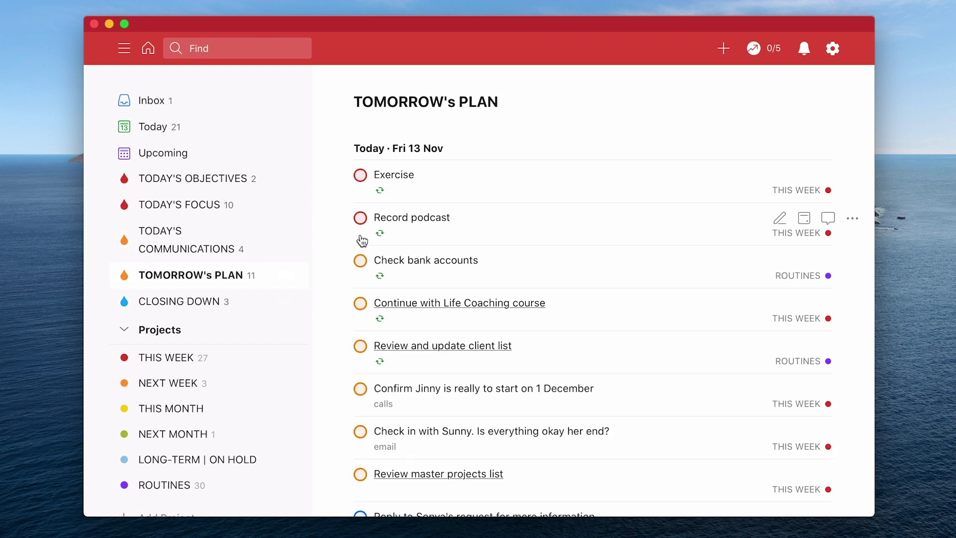
{"action": "scroll", "scroll_direction": "down", "scroll_amount": 3}
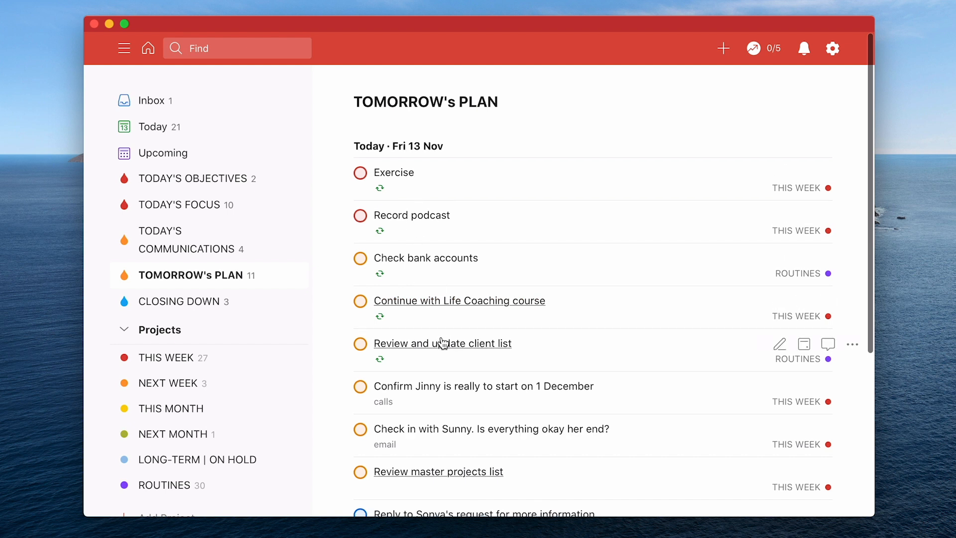
{"action": "scroll", "scroll_direction": "down", "scroll_amount": 3}
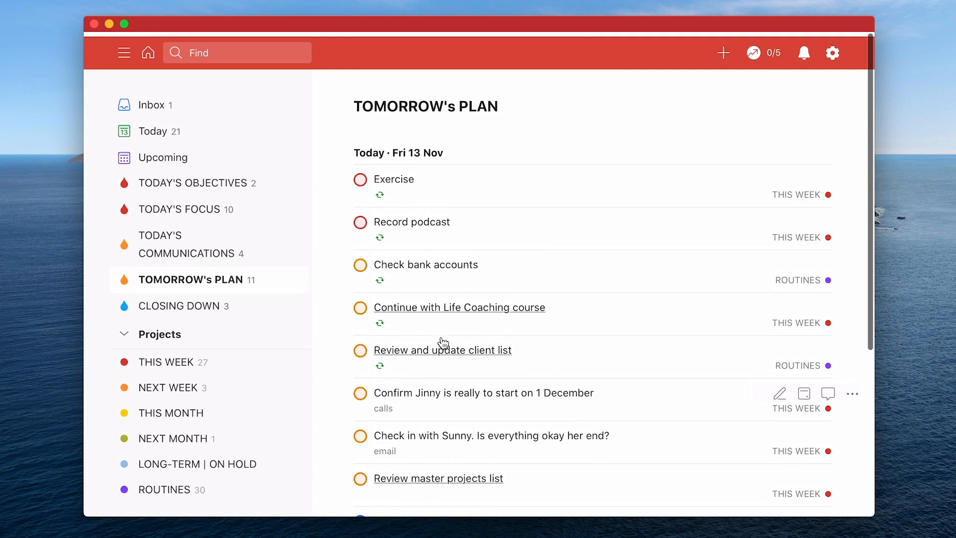
{"action": "scroll", "scroll_direction": "down", "scroll_amount": 3}
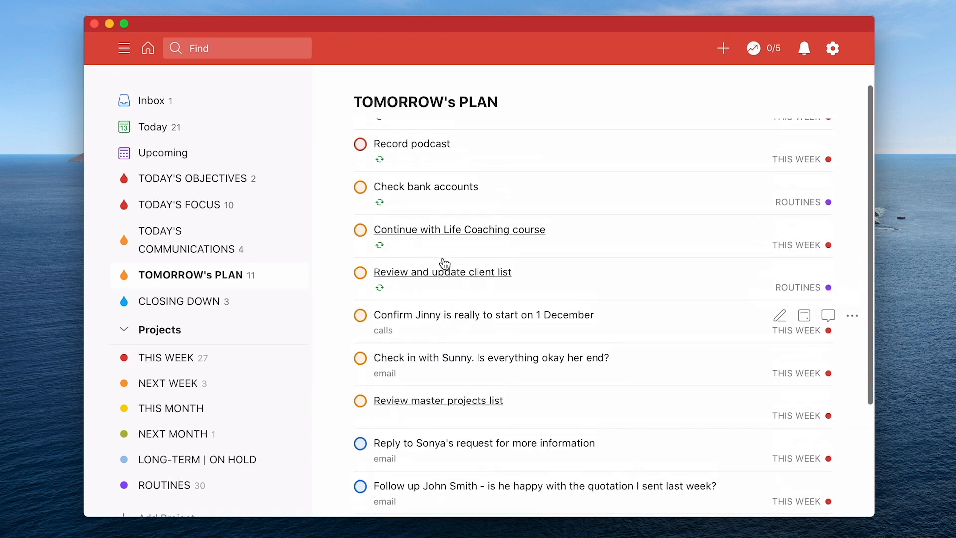
{"action": "scroll", "scroll_direction": "down", "scroll_amount": 3}
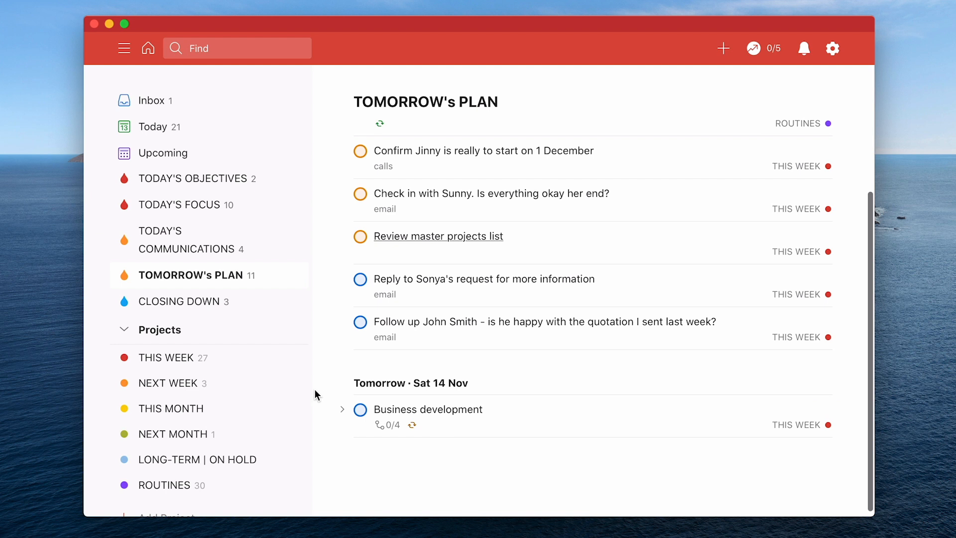
{"action": "scroll", "scroll_direction": "down", "scroll_amount": 3}
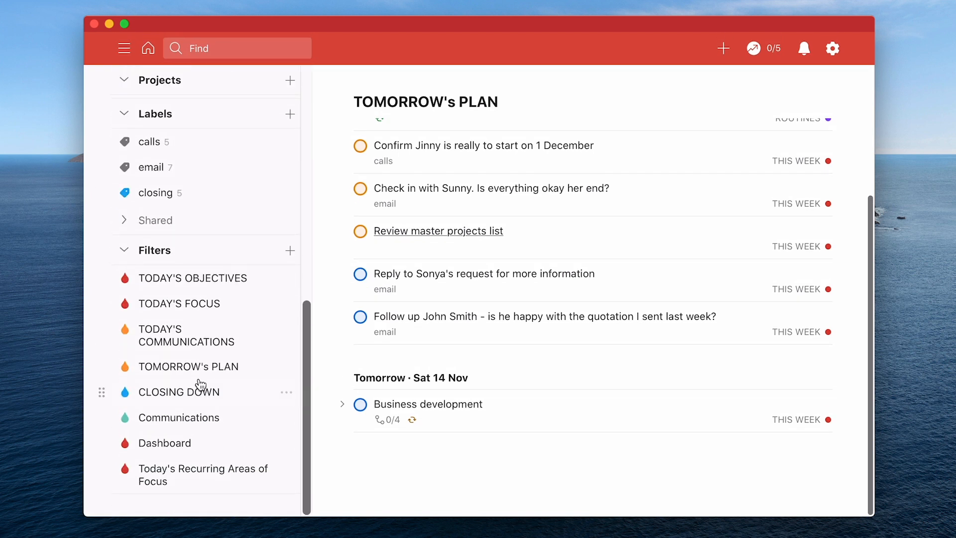
{"action": "mouse_move", "coordinate": [176, 372]}
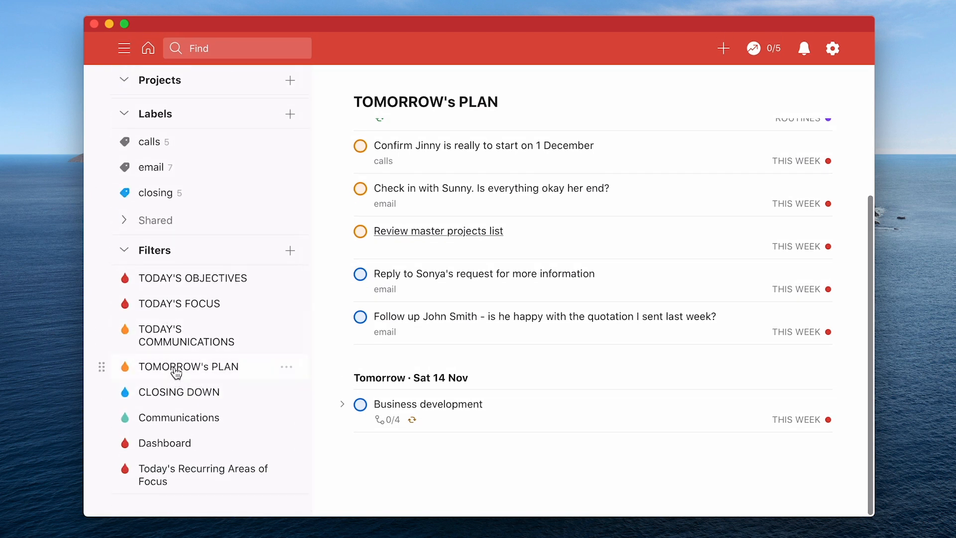
Review the TOMORROW's PLAN filter query 2 days & !p4 and close its settings unchanged.
{"action": "left_click", "coordinate": [286, 366]}
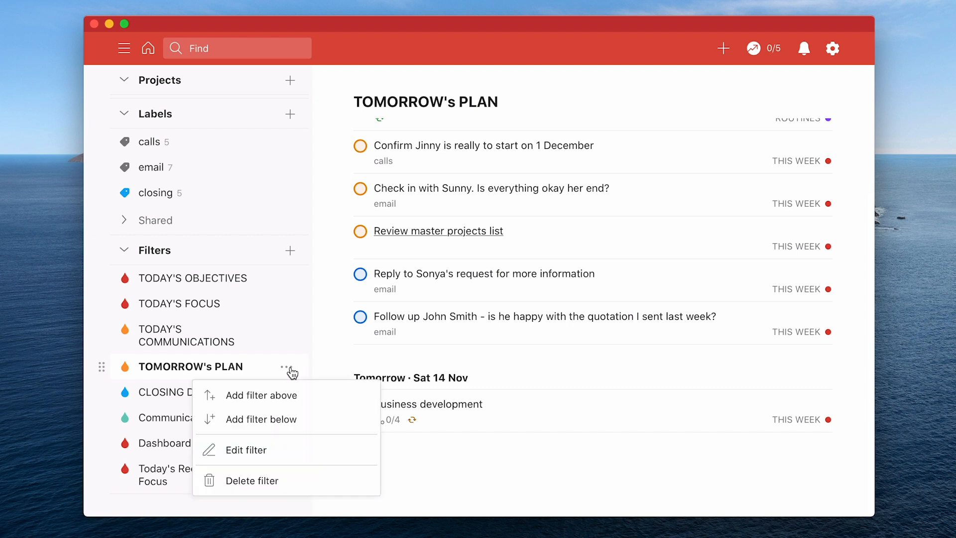
{"action": "left_click", "coordinate": [246, 449]}
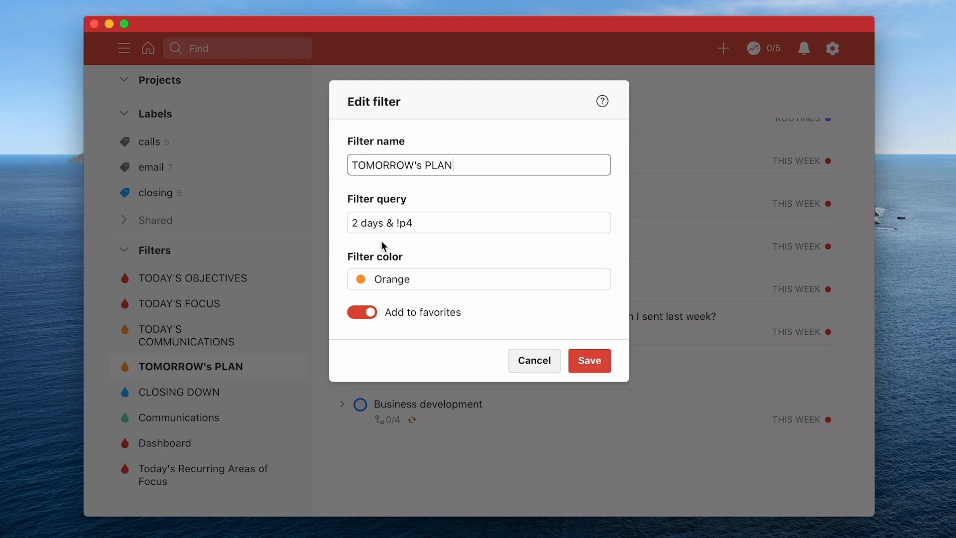
{"action": "mouse_move", "coordinate": [386, 242]}
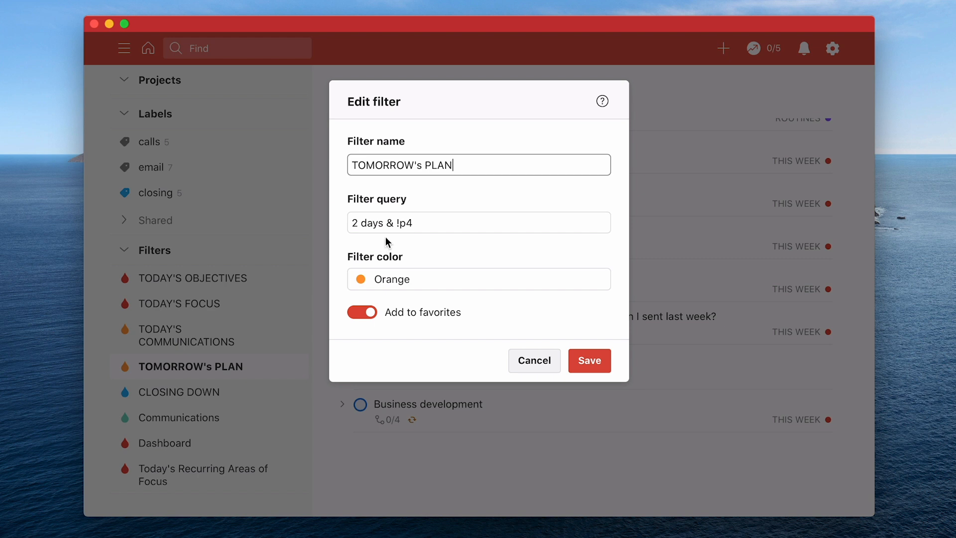
{"action": "mouse_move", "coordinate": [382, 242]}
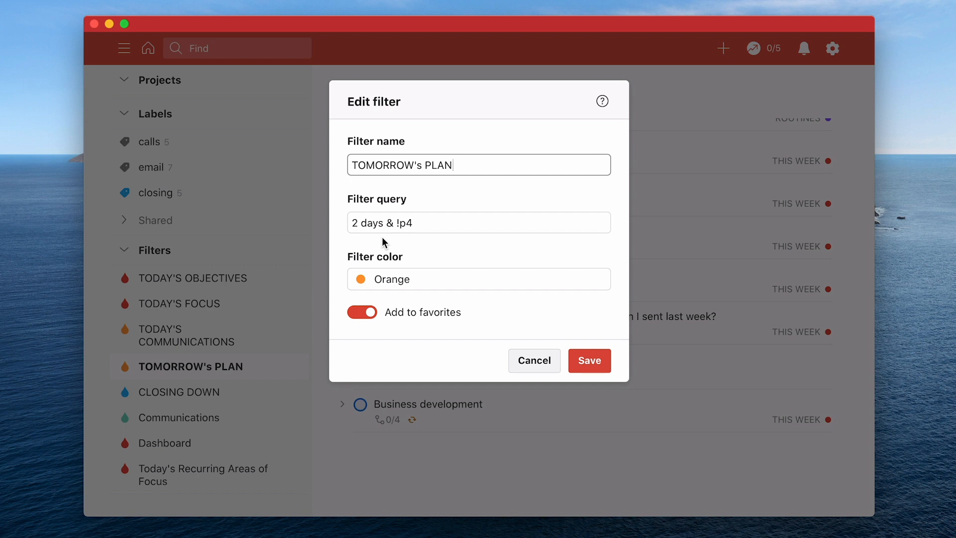
{"action": "mouse_move", "coordinate": [422, 251]}
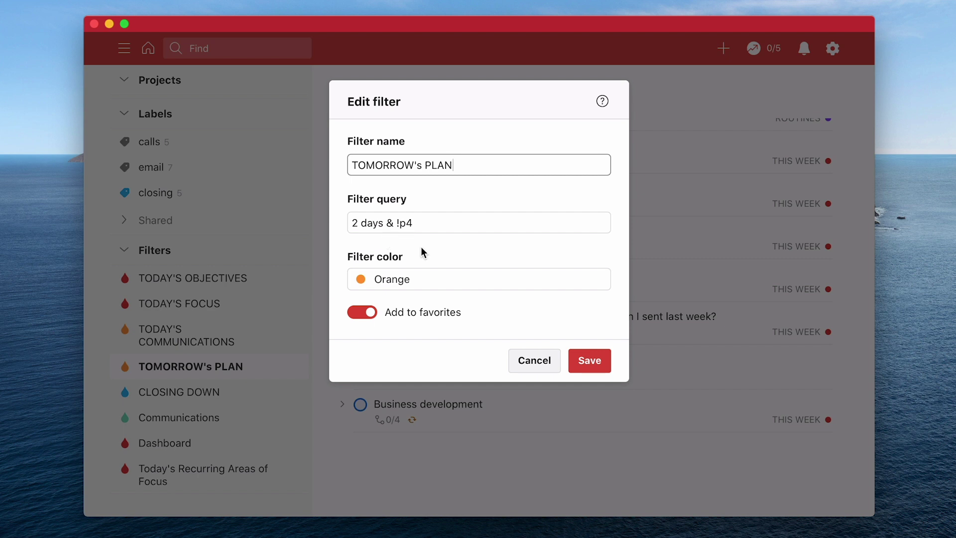
{"action": "left_click", "coordinate": [590, 360]}
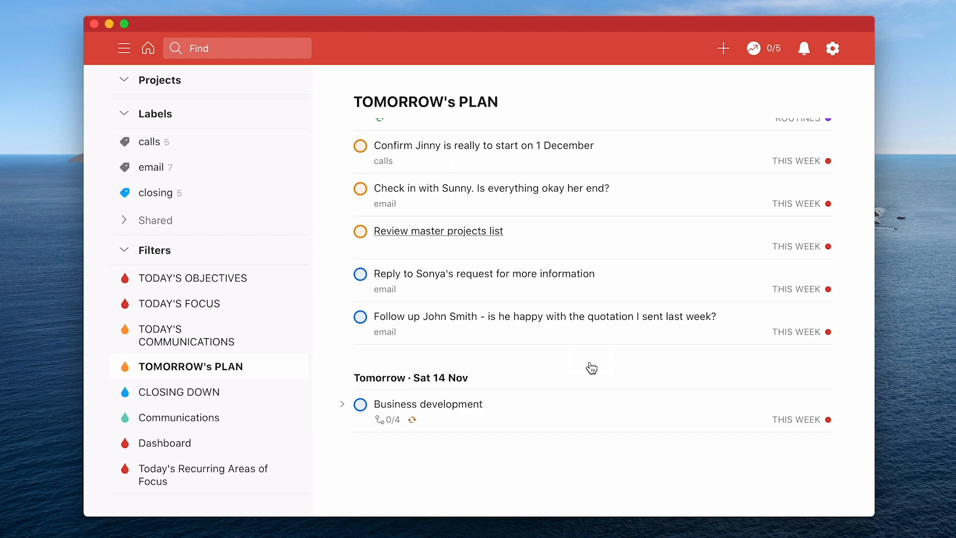
{"action": "mouse_move", "coordinate": [329, 351]}
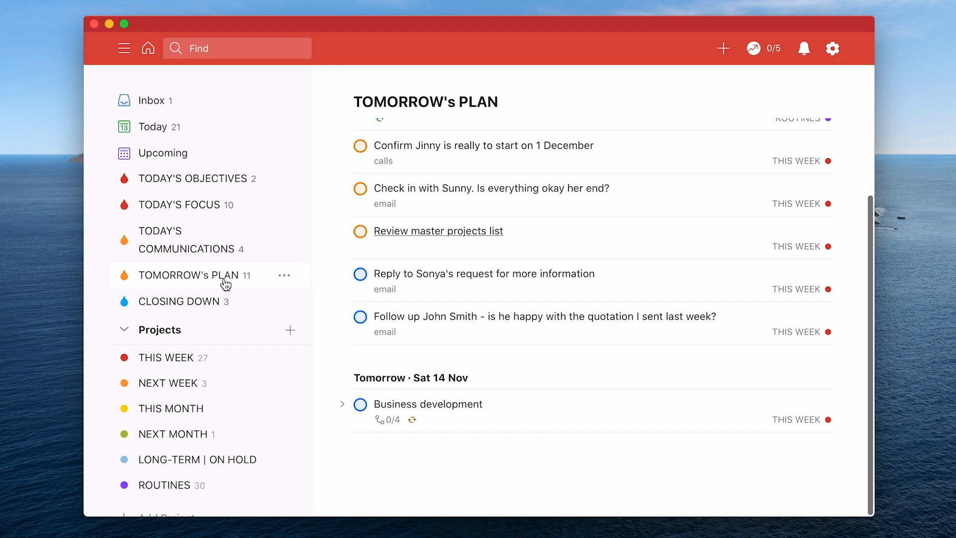
{"action": "mouse_move", "coordinate": [201, 301]}
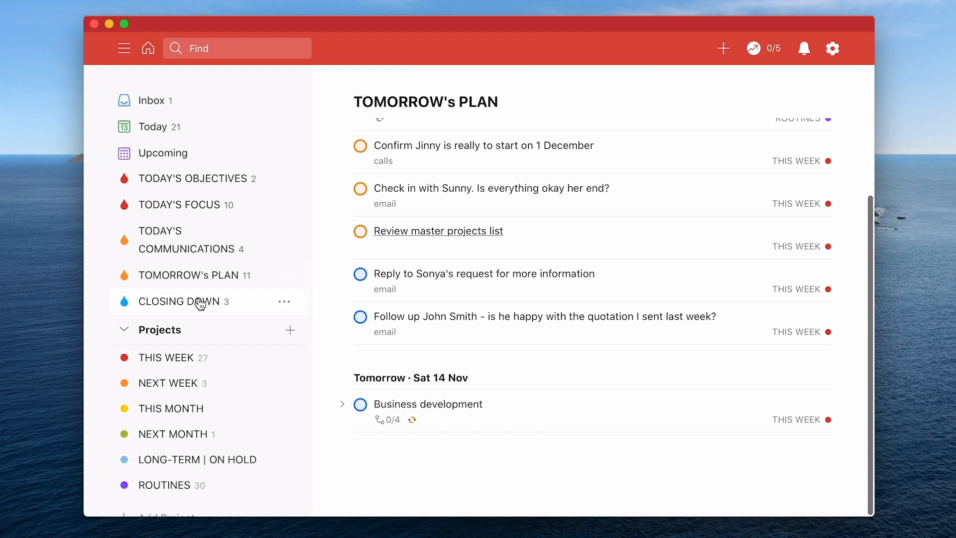
Show the CLOSING DOWN filter's three tasks, the closing label's tasks, then CLOSING DOWN again.
{"action": "left_click", "coordinate": [195, 301]}
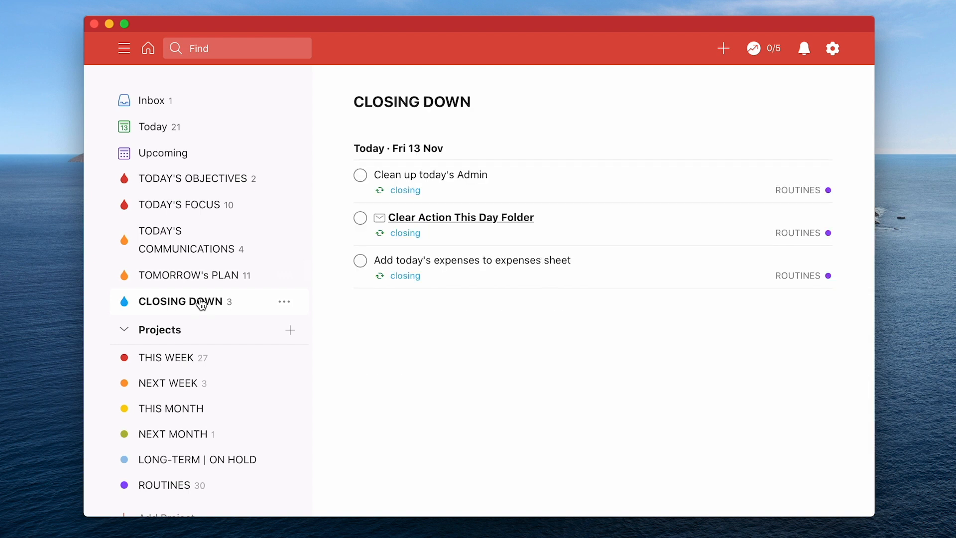
{"action": "mouse_move", "coordinate": [476, 195]}
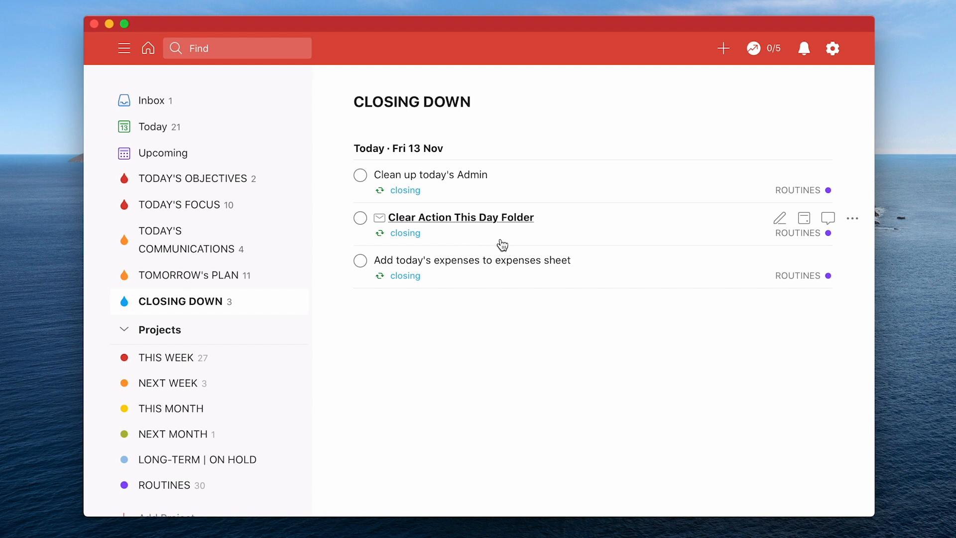
{"action": "mouse_move", "coordinate": [518, 242]}
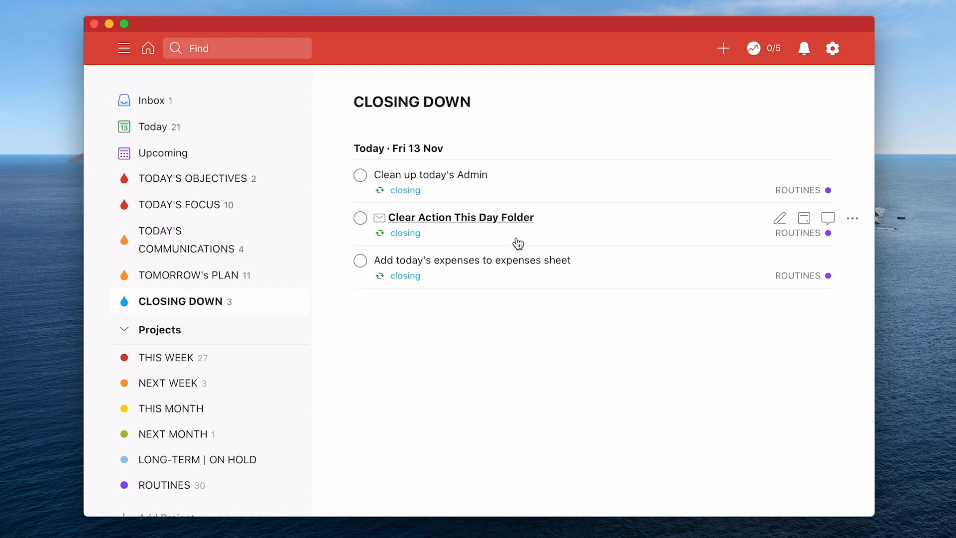
{"action": "mouse_move", "coordinate": [494, 285]}
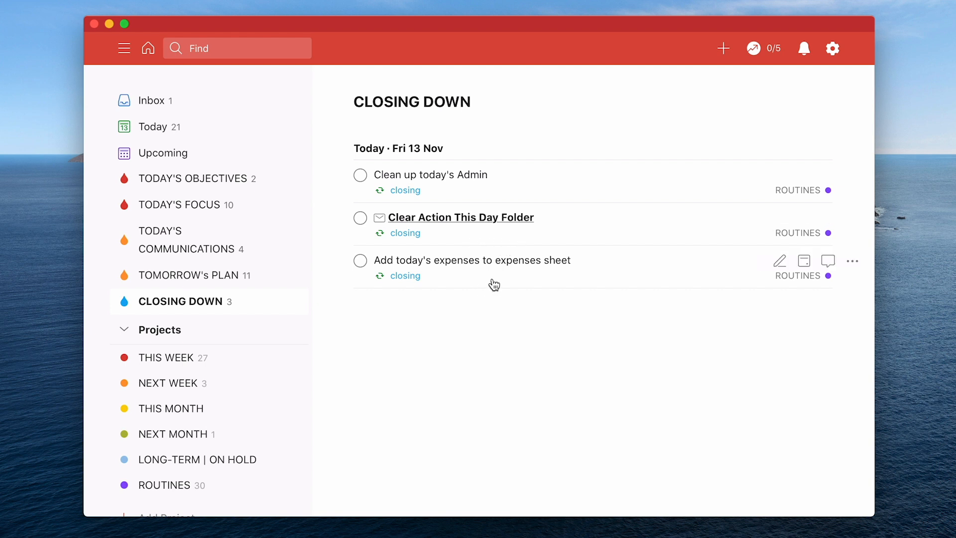
{"action": "mouse_move", "coordinate": [517, 291]}
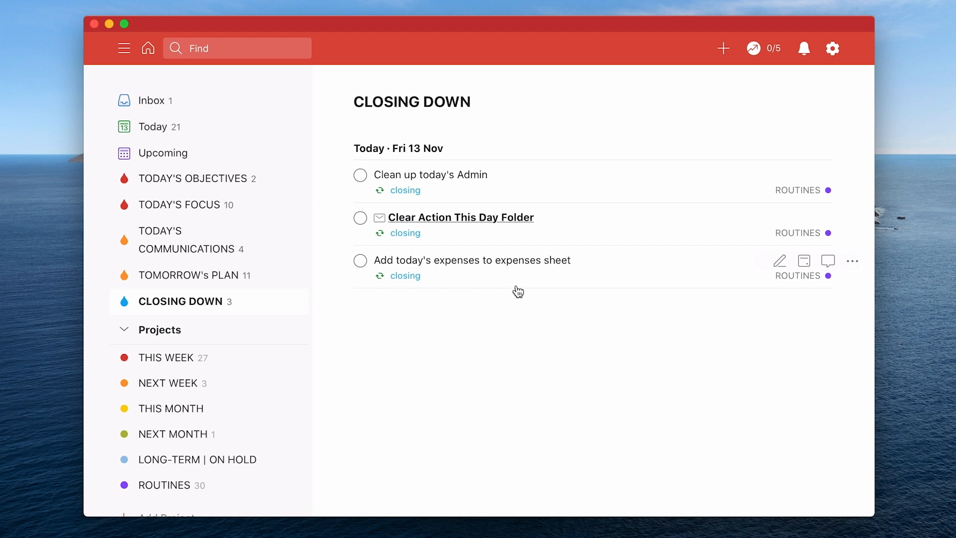
{"action": "mouse_move", "coordinate": [807, 294]}
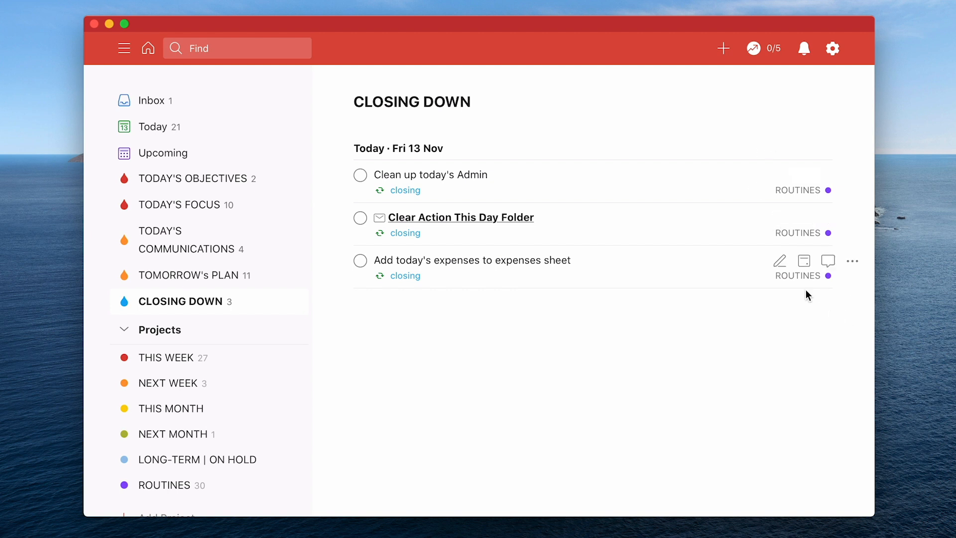
{"action": "mouse_move", "coordinate": [648, 344]}
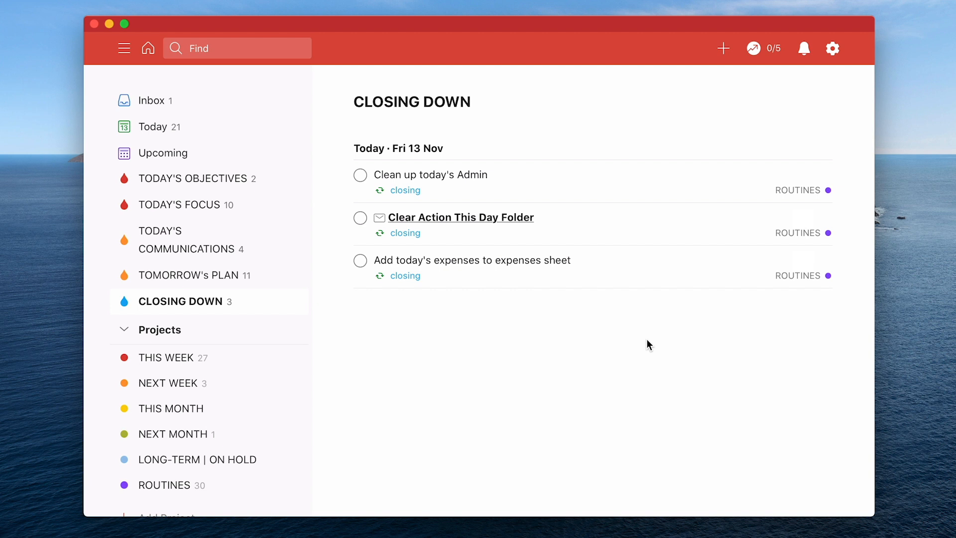
{"action": "scroll", "scroll_direction": "down", "scroll_amount": 3}
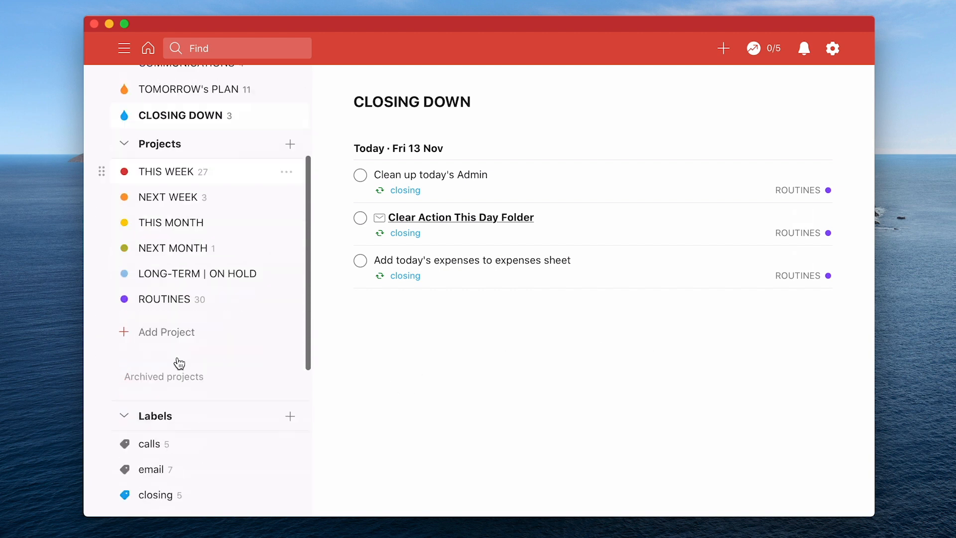
{"action": "scroll", "scroll_direction": "down", "scroll_amount": 3}
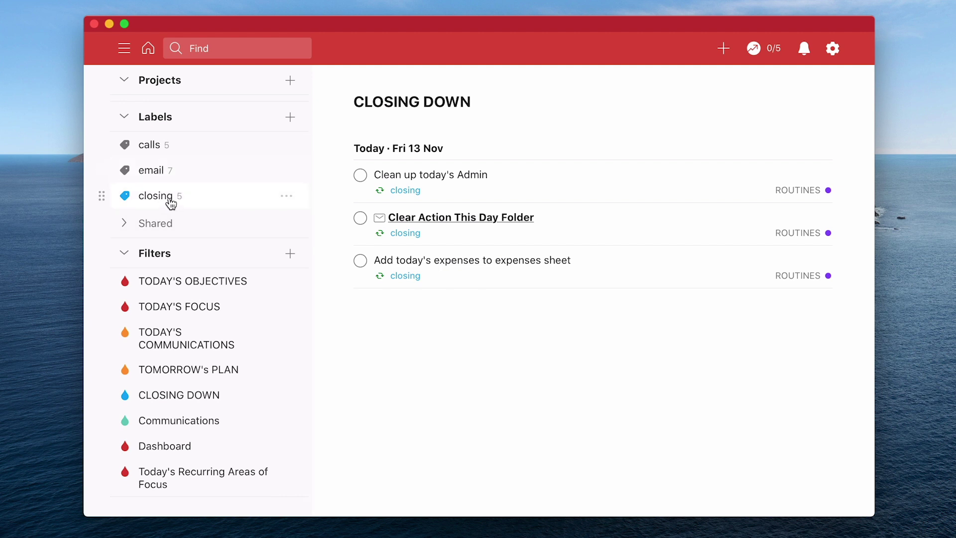
{"action": "left_click", "coordinate": [156, 196]}
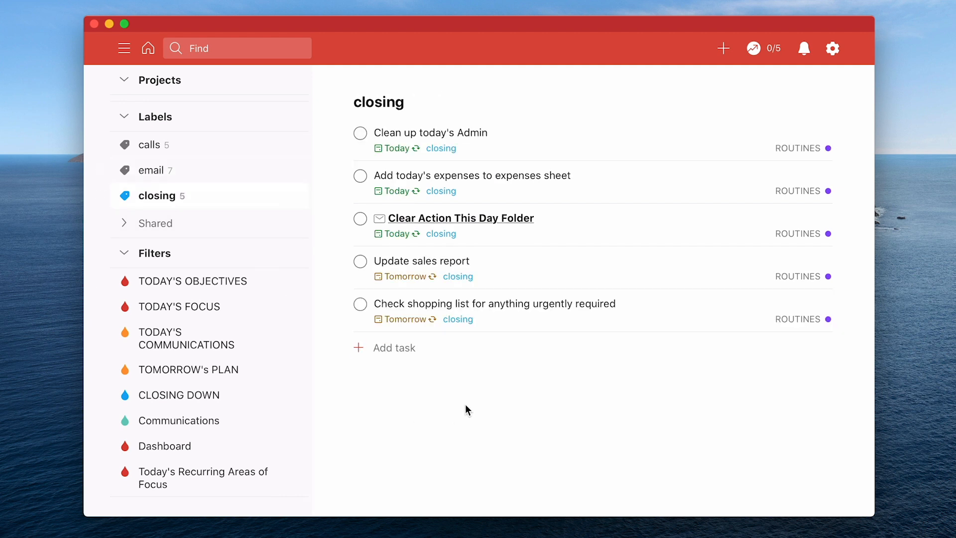
{"action": "mouse_move", "coordinate": [506, 374]}
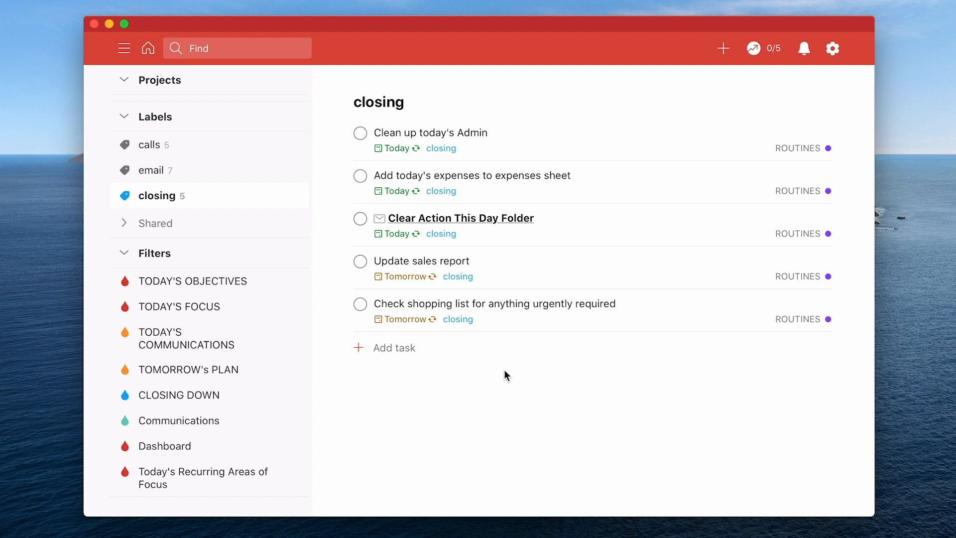
{"action": "mouse_move", "coordinate": [538, 345]}
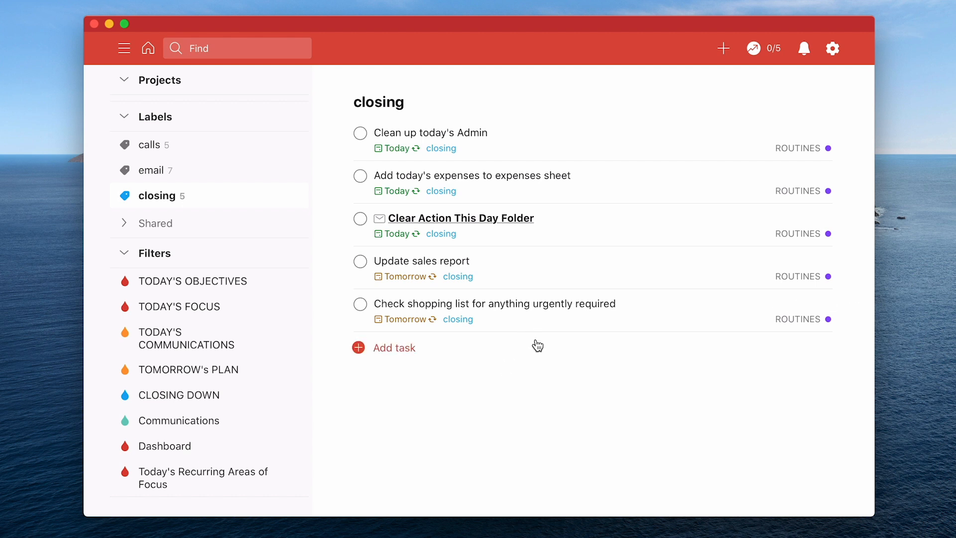
{"action": "mouse_move", "coordinate": [541, 347]}
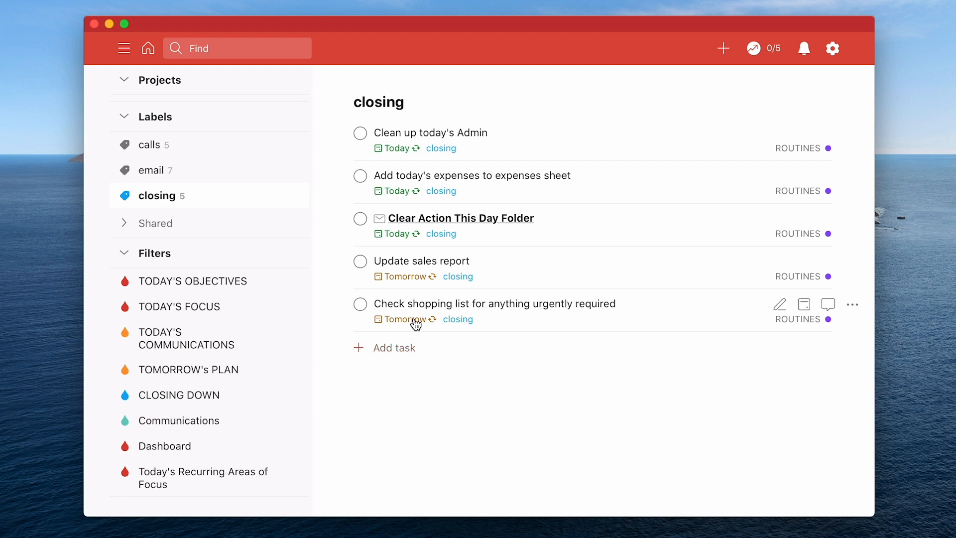
{"action": "mouse_move", "coordinate": [515, 349]}
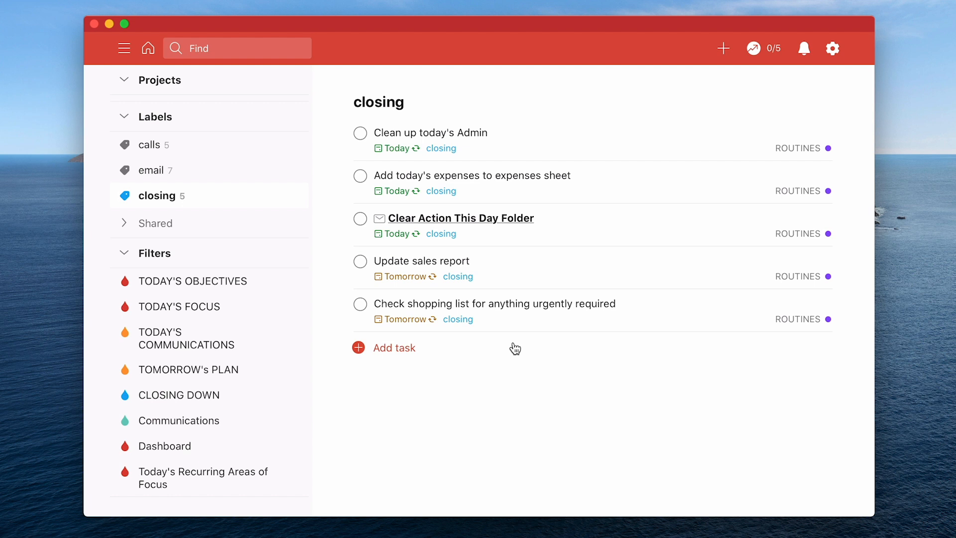
{"action": "mouse_move", "coordinate": [518, 342]}
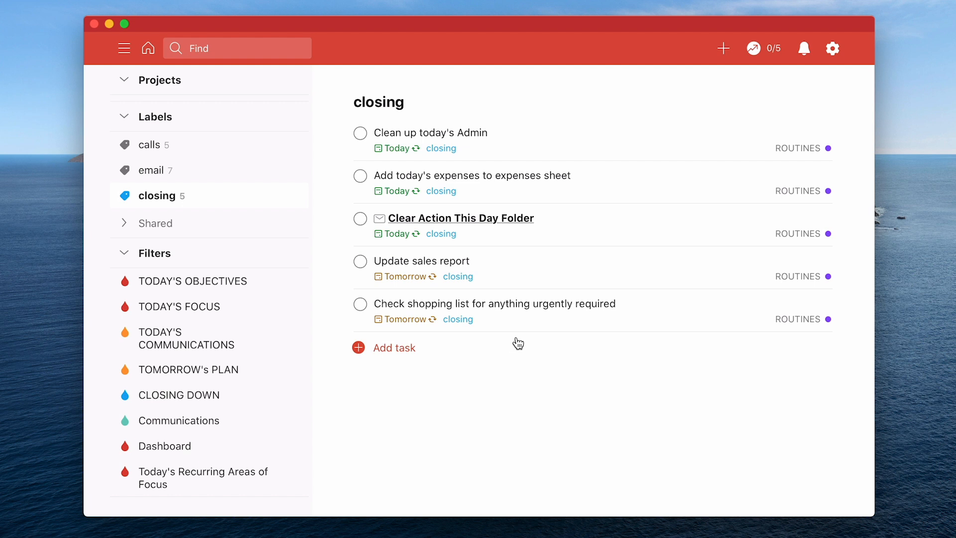
{"action": "mouse_move", "coordinate": [449, 267]}
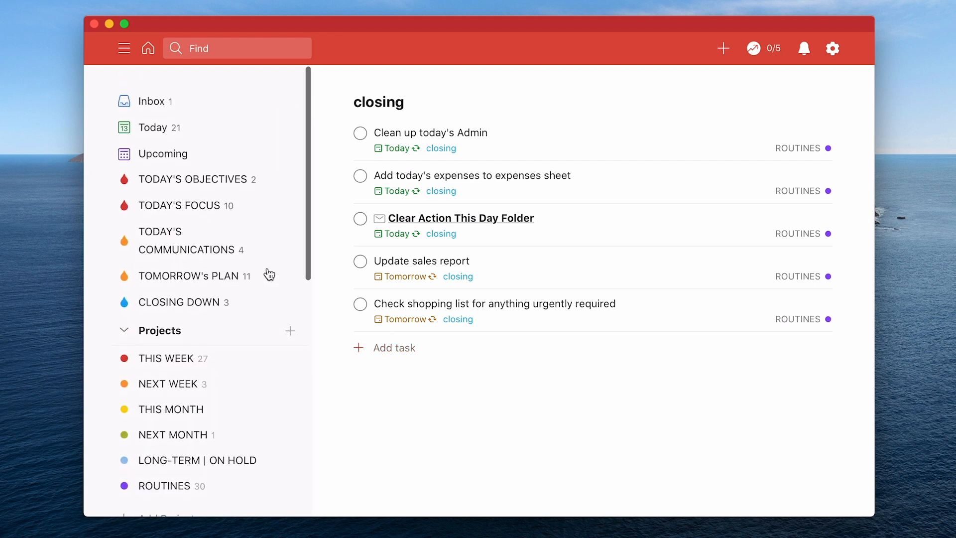
{"action": "left_click", "coordinate": [180, 301]}
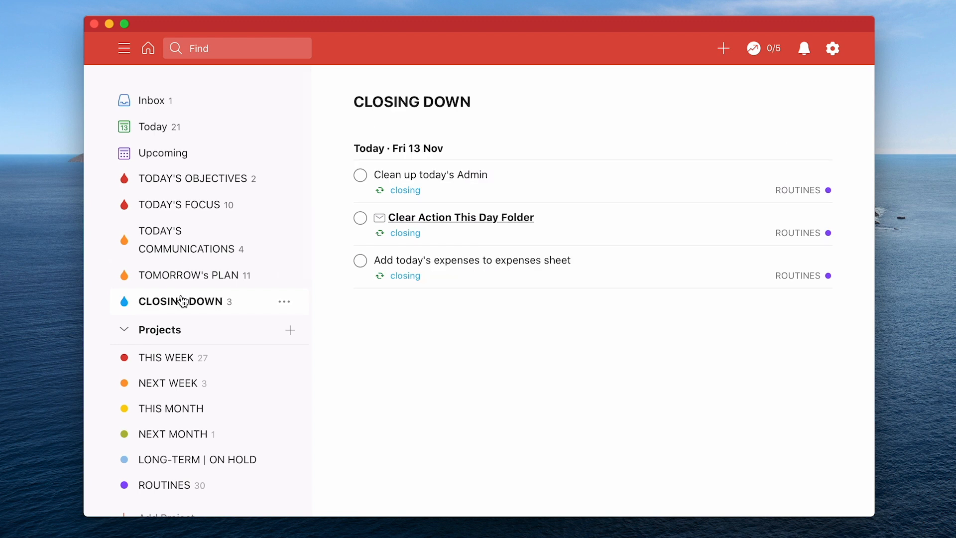
{"action": "scroll", "scroll_direction": "down", "scroll_amount": 3}
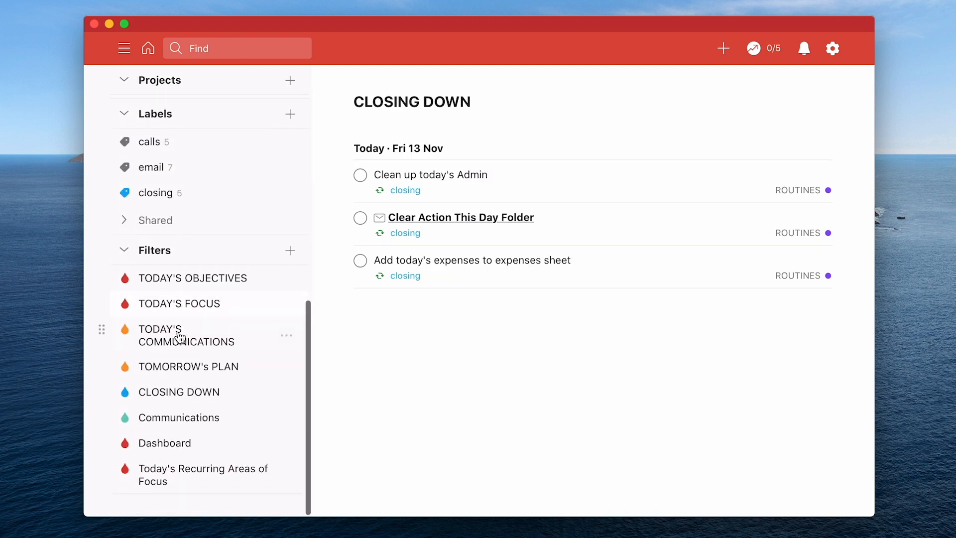
{"action": "mouse_move", "coordinate": [285, 397]}
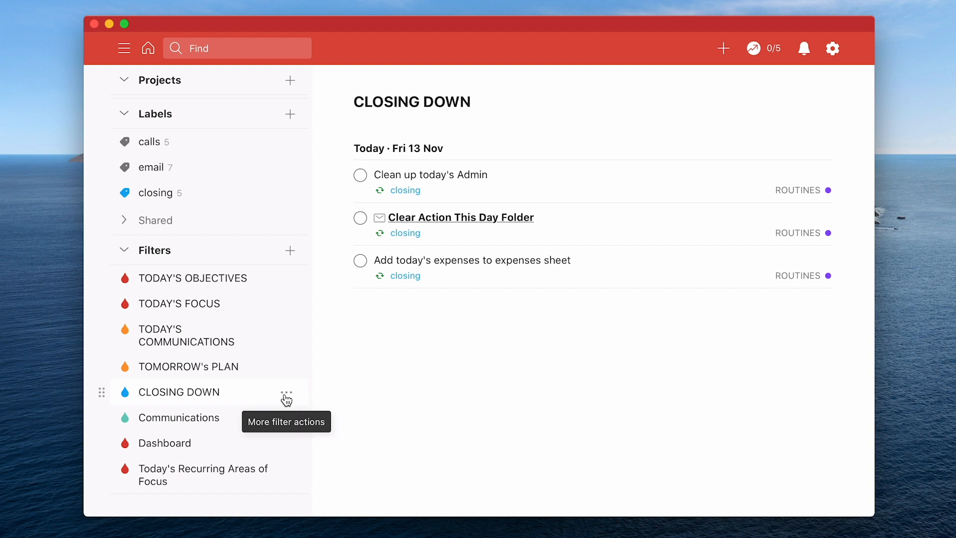
{"action": "left_click", "coordinate": [286, 399]}
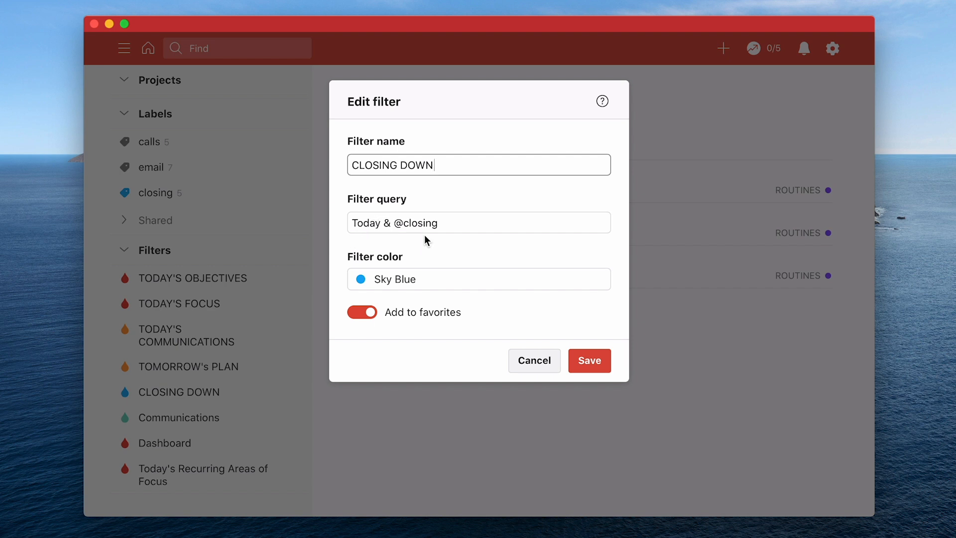
{"action": "mouse_move", "coordinate": [441, 237]}
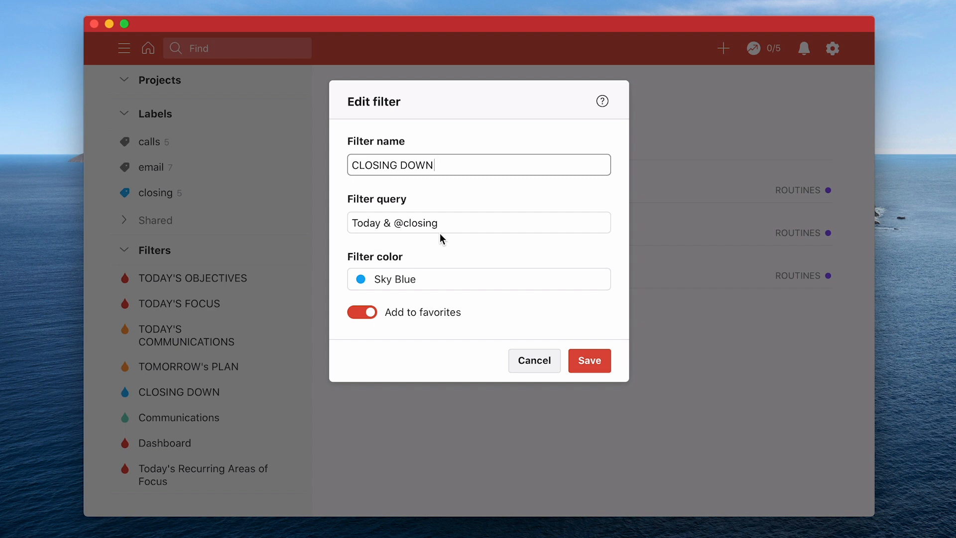
{"action": "mouse_move", "coordinate": [398, 354]}
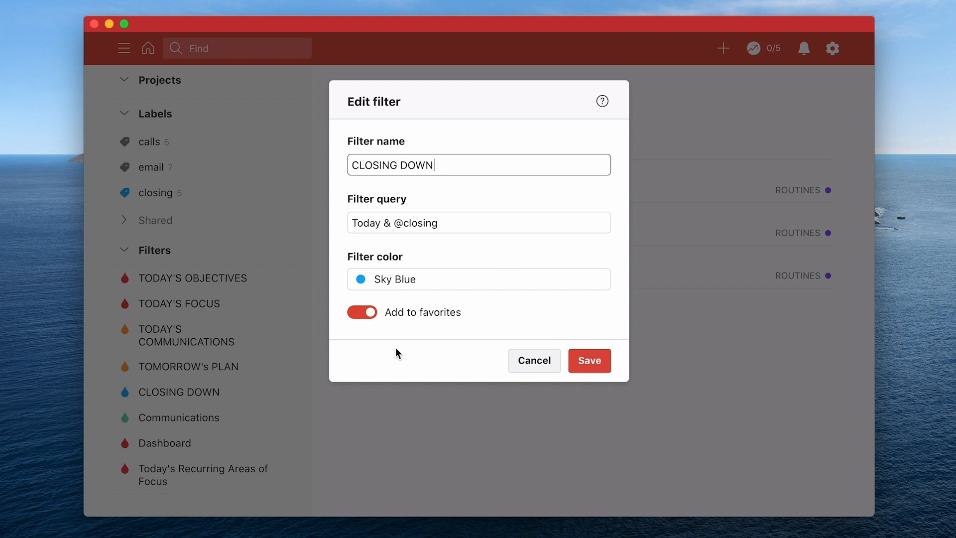
{"action": "mouse_move", "coordinate": [594, 368]}
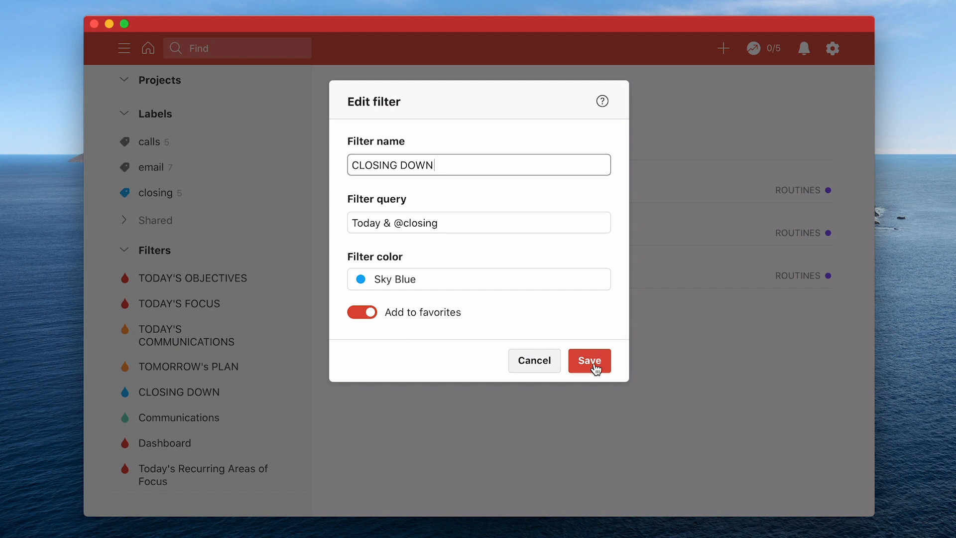
{"action": "left_click", "coordinate": [590, 360]}
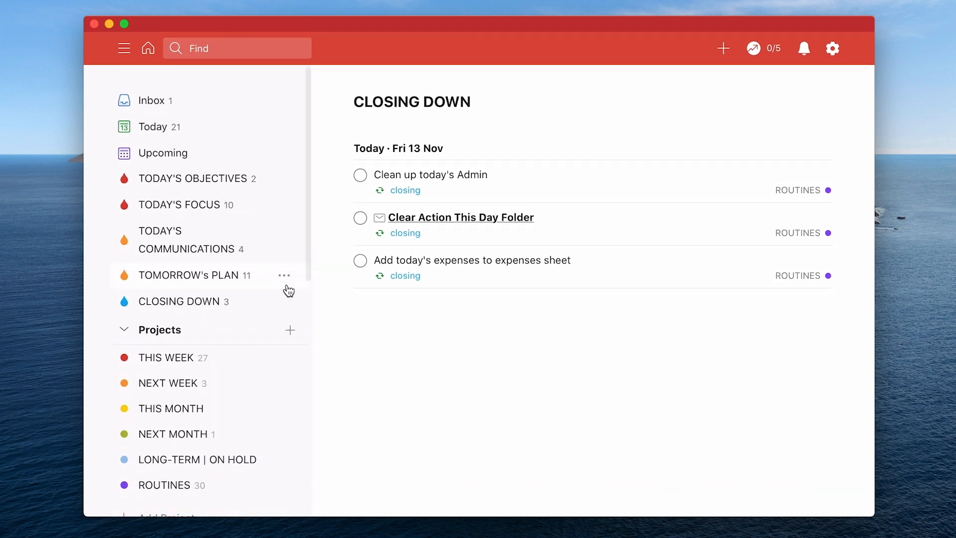
{"action": "mouse_move", "coordinate": [267, 343]}
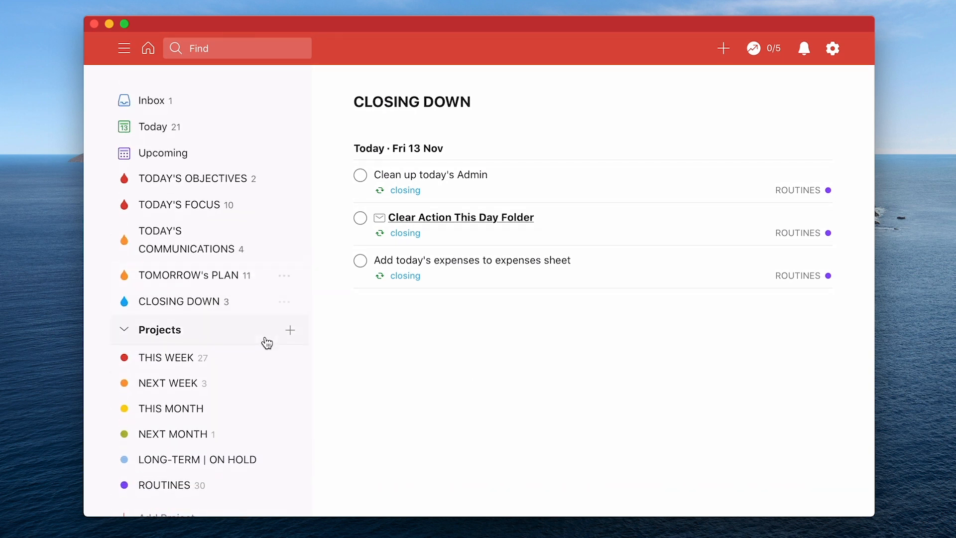
{"action": "scroll", "scroll_direction": "down", "scroll_amount": 3}
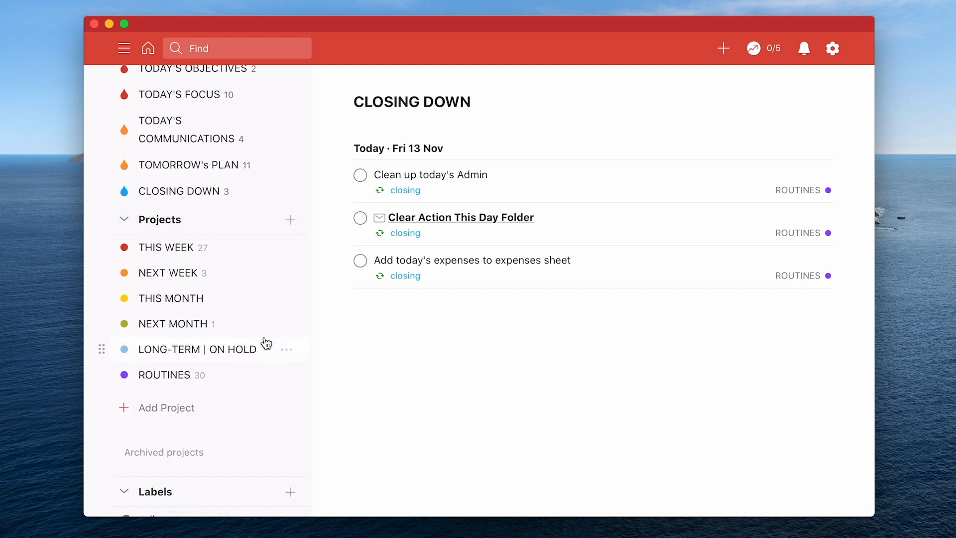
{"action": "scroll", "scroll_direction": "down", "scroll_amount": 3}
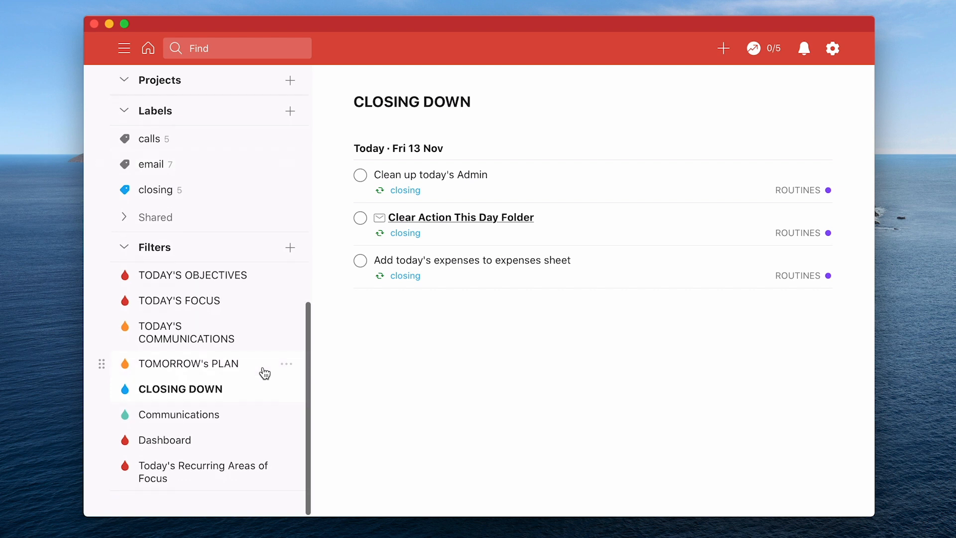
{"action": "scroll", "scroll_direction": "up", "scroll_amount": 3}
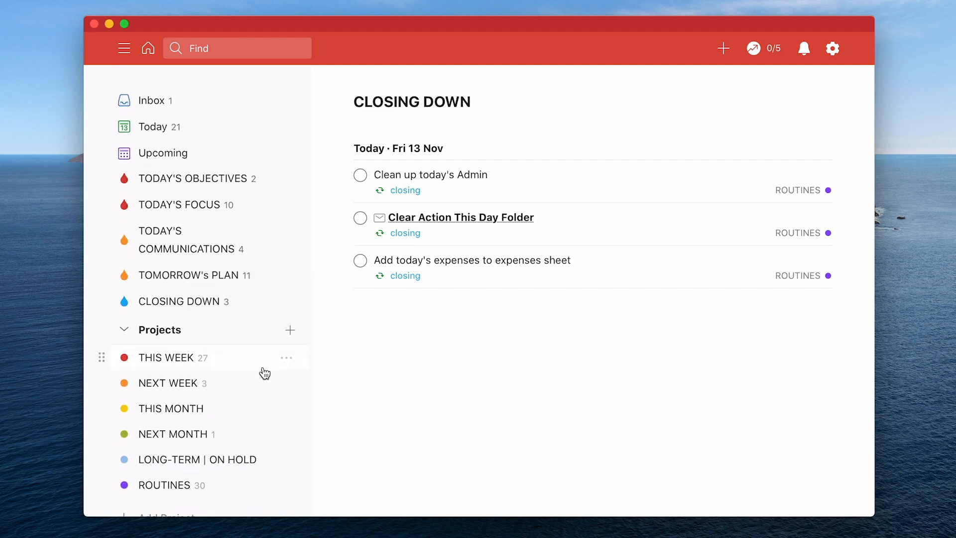
{"action": "scroll", "scroll_direction": "down", "scroll_amount": 3}
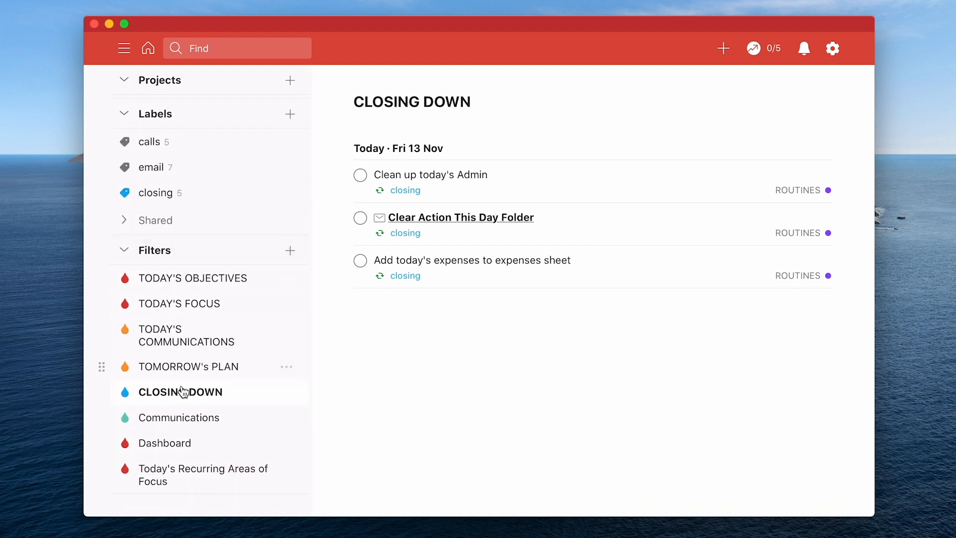
{"action": "mouse_move", "coordinate": [189, 279]}
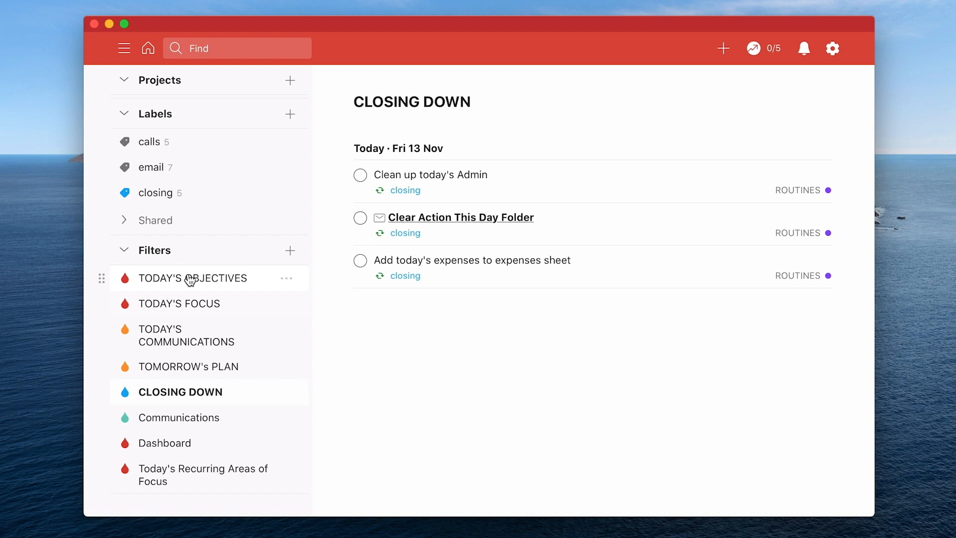
{"action": "left_click", "coordinate": [285, 279]}
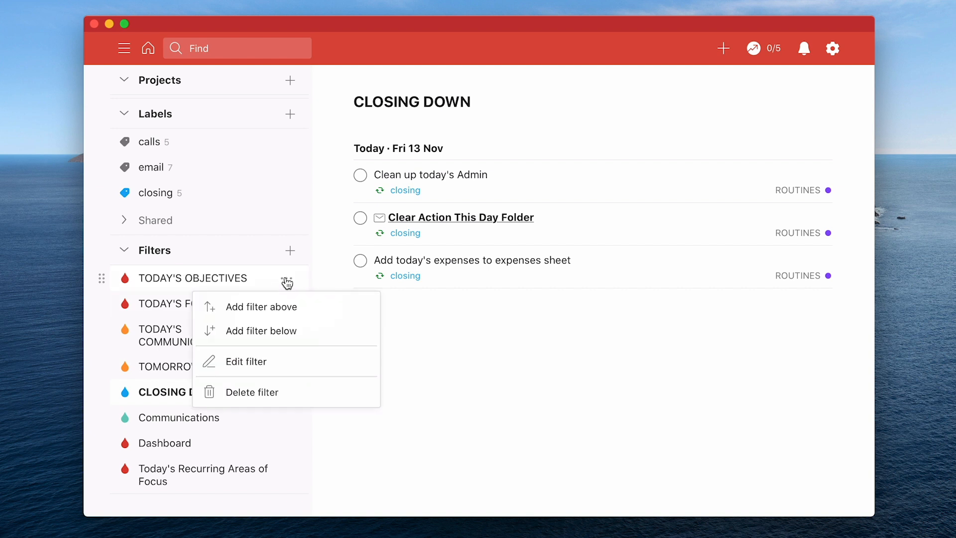
Review the TODAY'S OBJECTIVES filter query today & p1 and save it.
{"action": "left_click", "coordinate": [245, 361]}
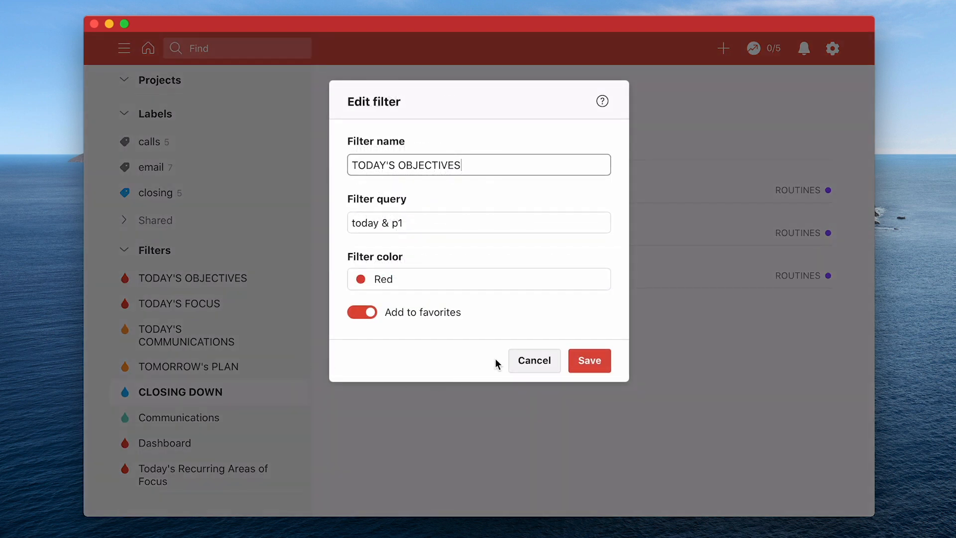
{"action": "mouse_move", "coordinate": [458, 366]}
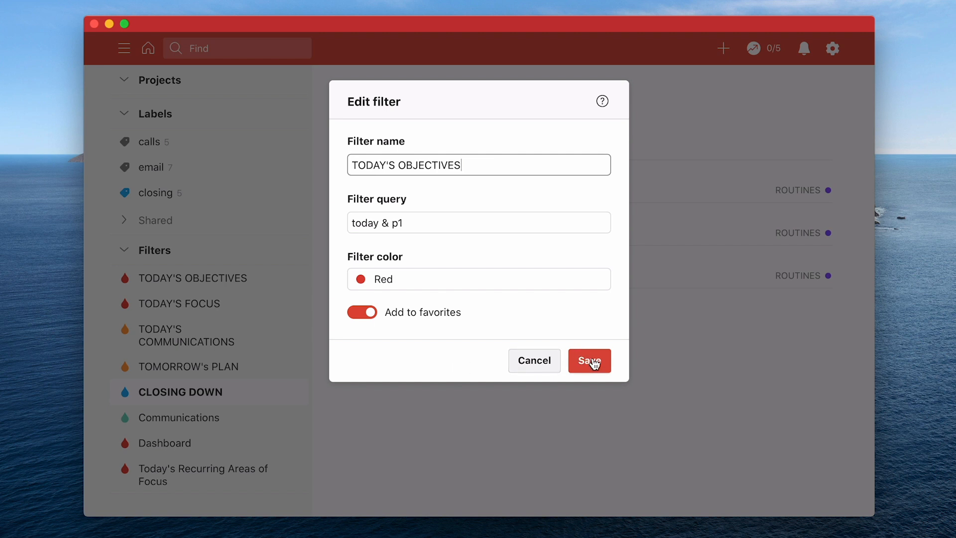
{"action": "left_click", "coordinate": [589, 361]}
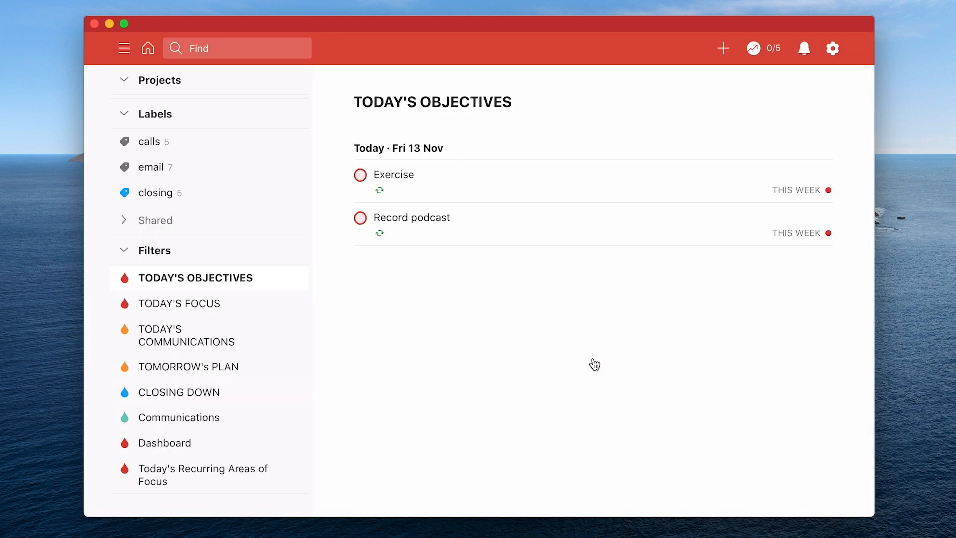
{"action": "mouse_move", "coordinate": [461, 230]}
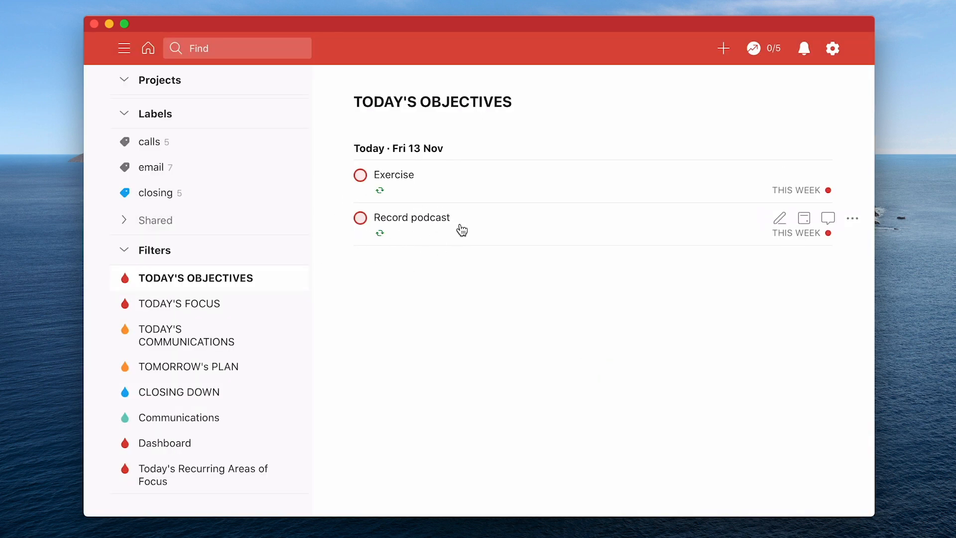
Show the TODAY'S FOCUS list from Exercise down to Reply to Sonya's request.
{"action": "left_click", "coordinate": [179, 303]}
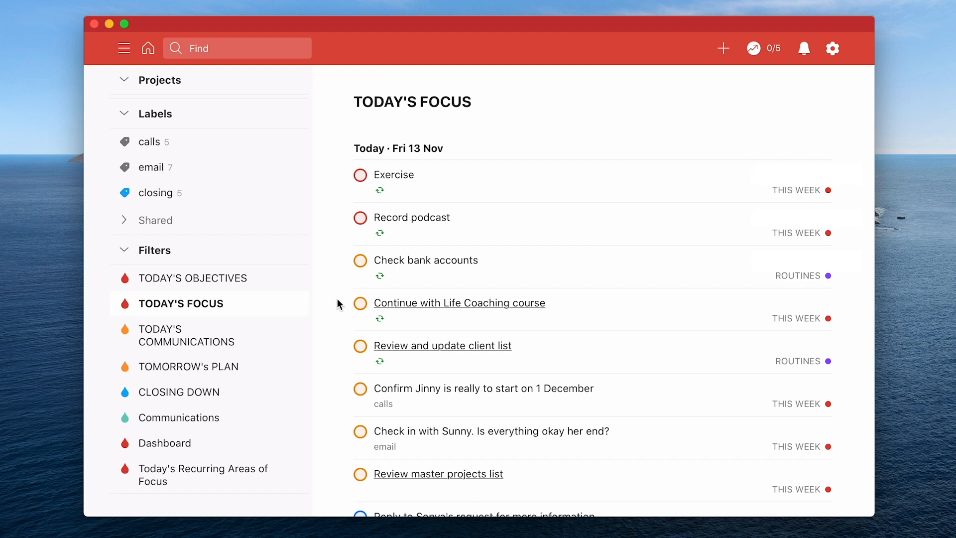
{"action": "scroll", "scroll_direction": "down", "scroll_amount": 3}
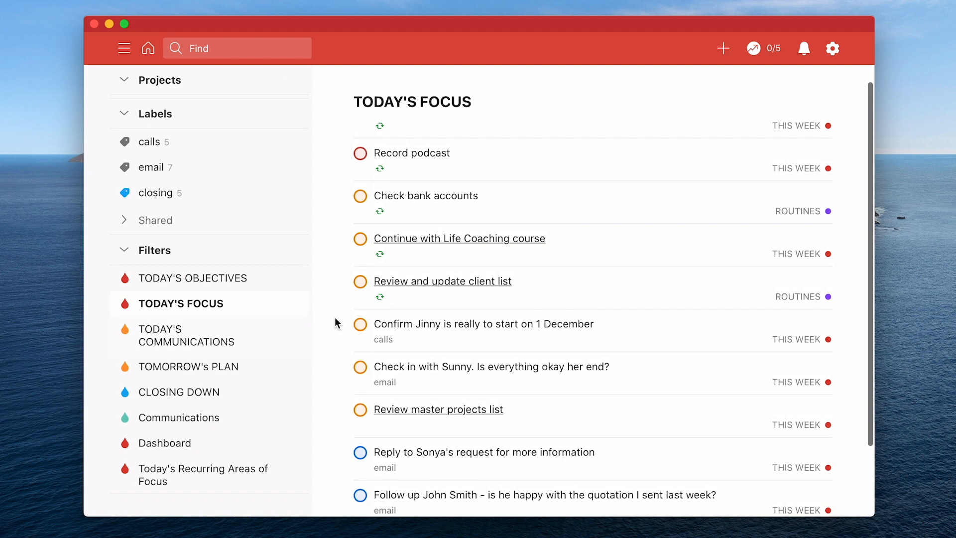
{"action": "scroll", "scroll_direction": "down", "scroll_amount": 3}
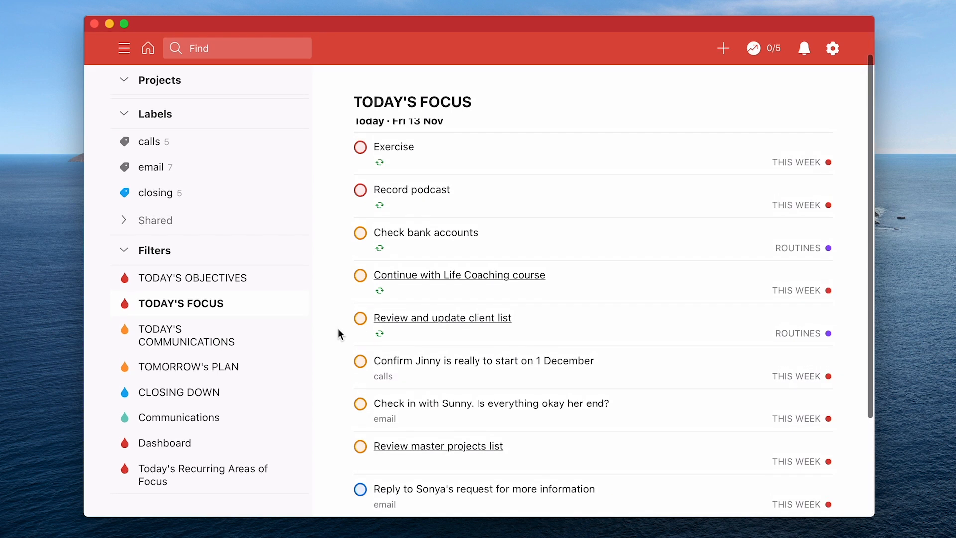
{"action": "mouse_move", "coordinate": [765, 333]}
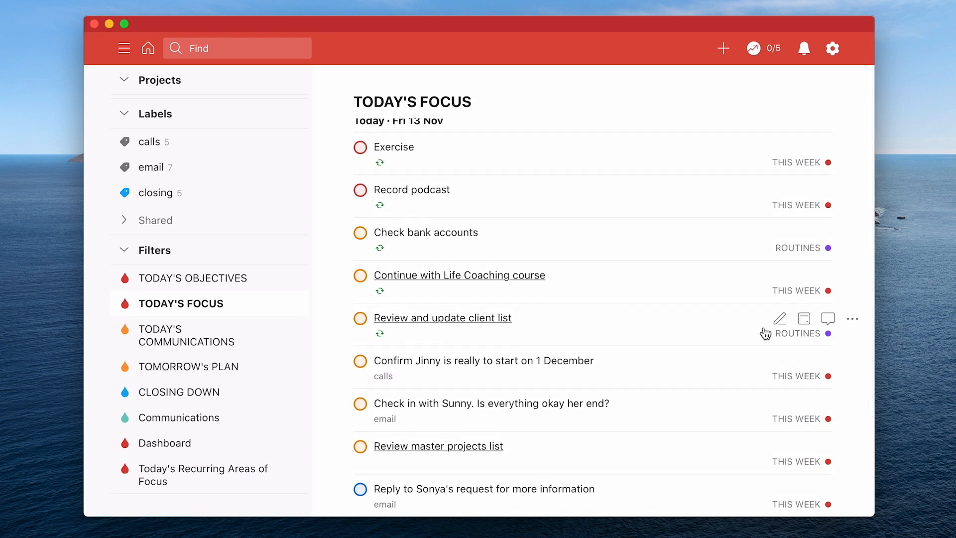
{"action": "mouse_move", "coordinate": [873, 303]}
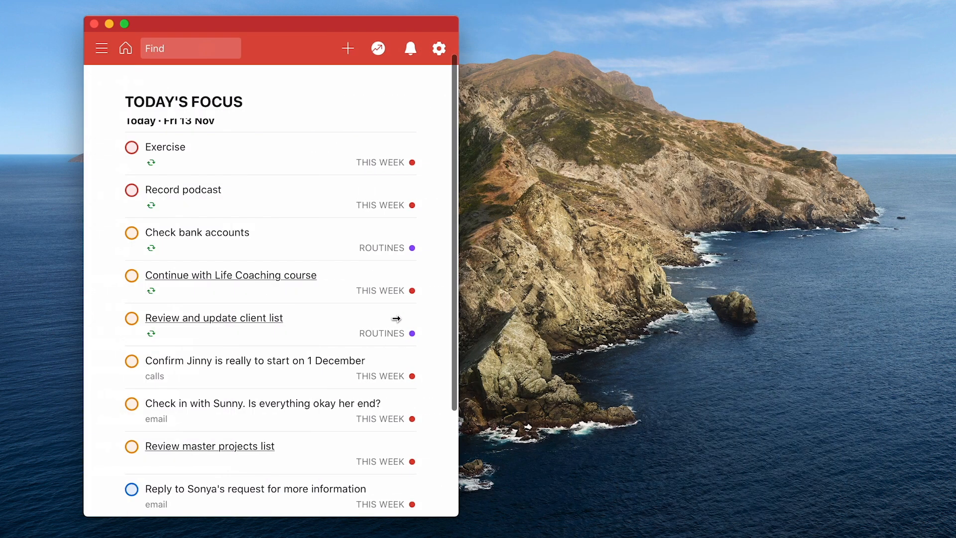
{"action": "mouse_move", "coordinate": [458, 313]}
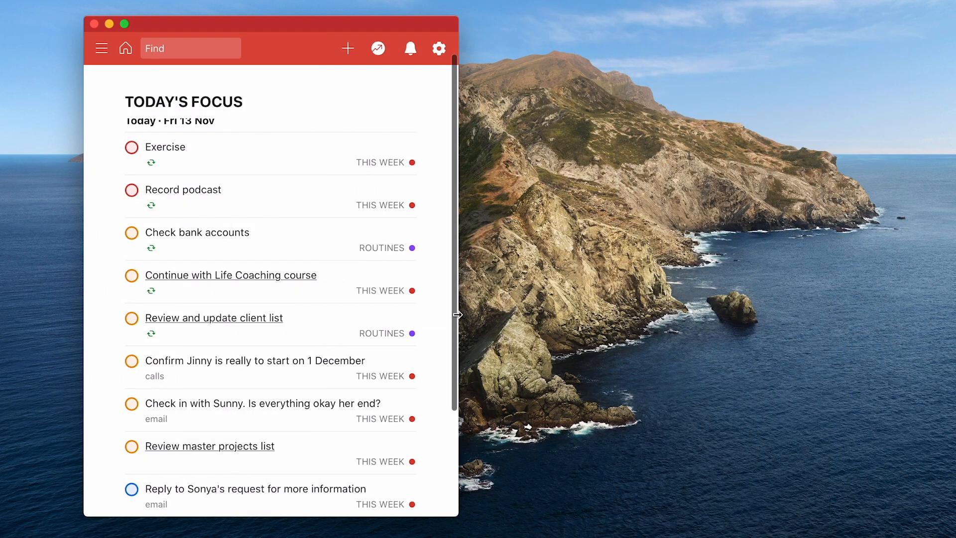
{"action": "mouse_move", "coordinate": [76, 281]}
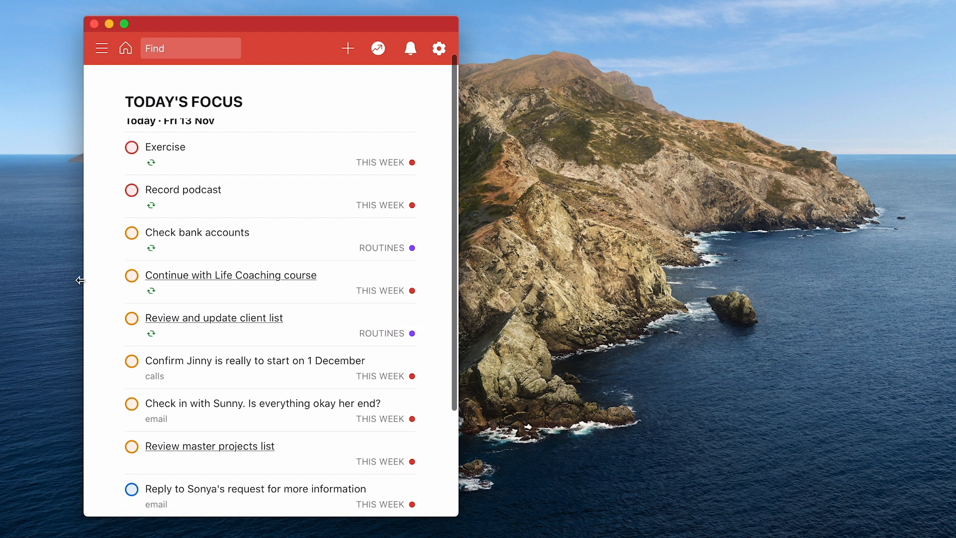
Move the narrowed Todoist window up and to the left.
{"action": "left_click", "coordinate": [190, 48]}
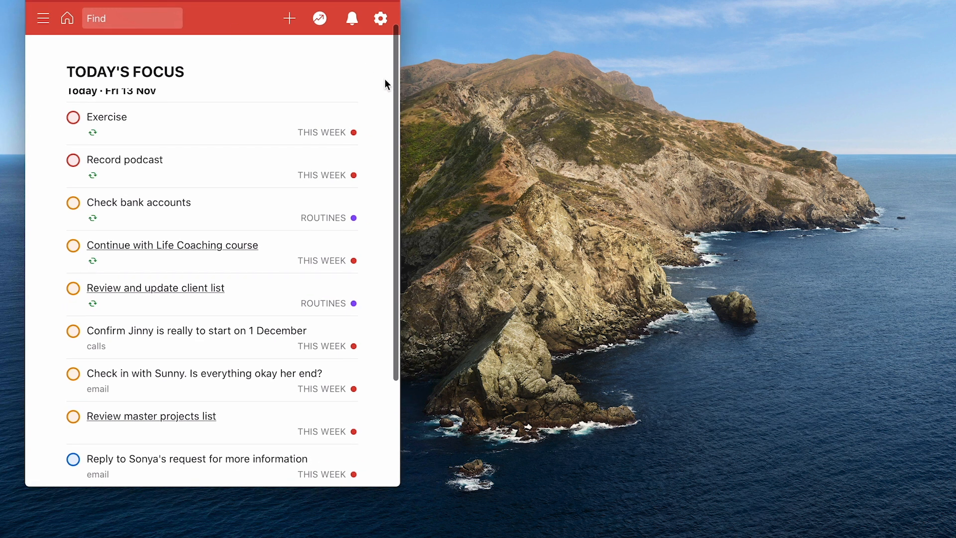
{"action": "mouse_move", "coordinate": [390, 128]}
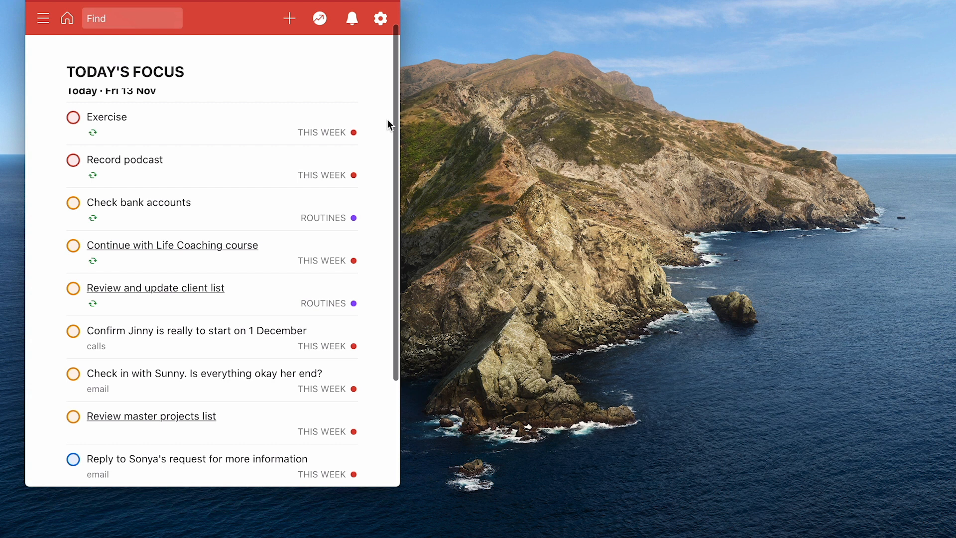
{"action": "mouse_move", "coordinate": [428, 247]}
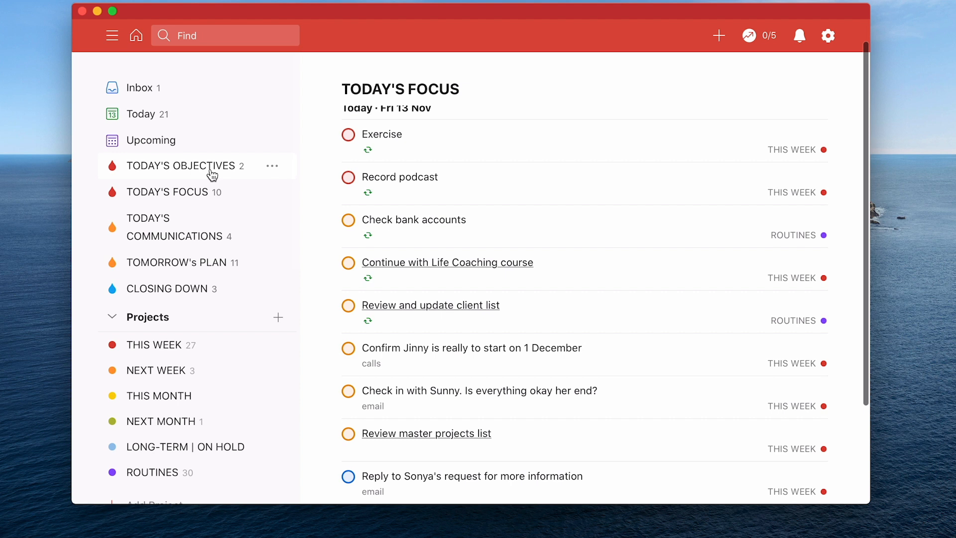
{"action": "mouse_move", "coordinate": [167, 227]}
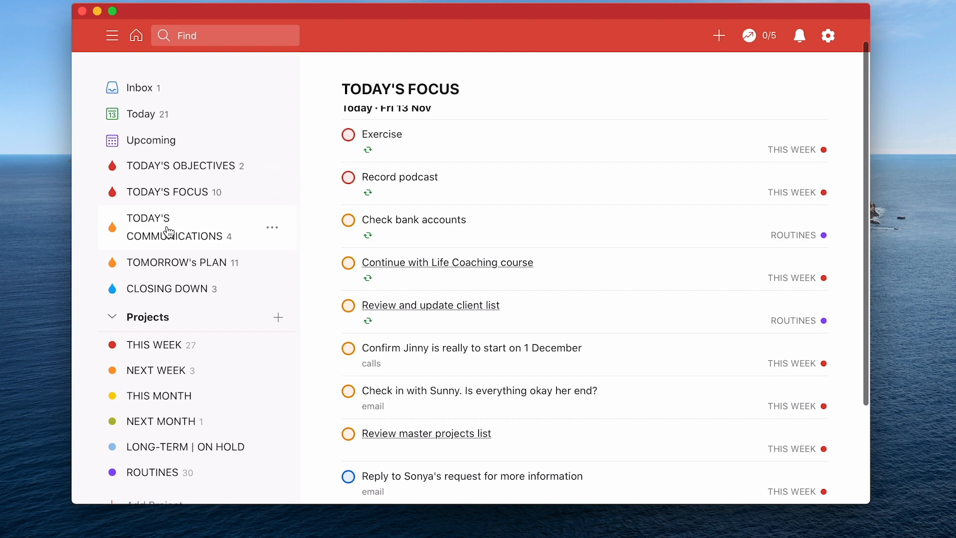
{"action": "mouse_move", "coordinate": [184, 267]}
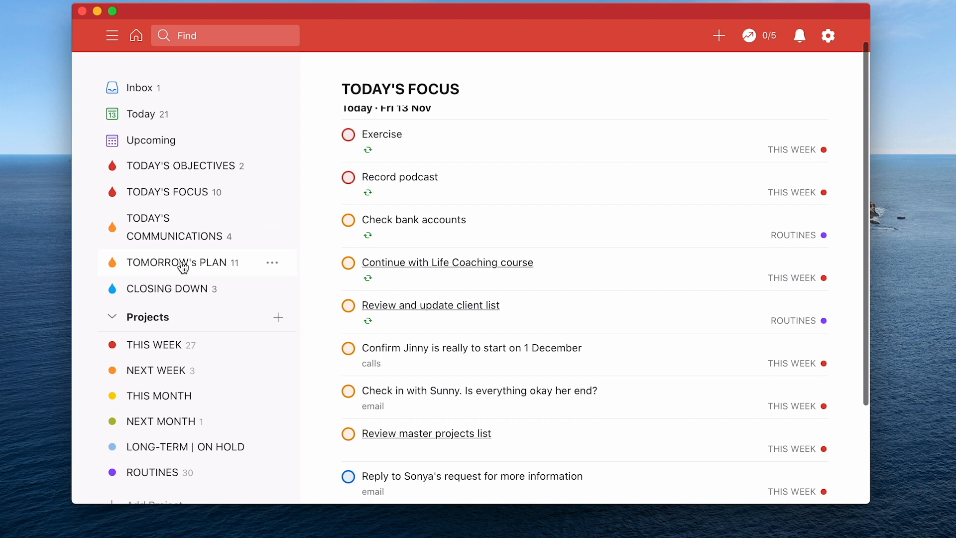
{"action": "mouse_move", "coordinate": [183, 289]}
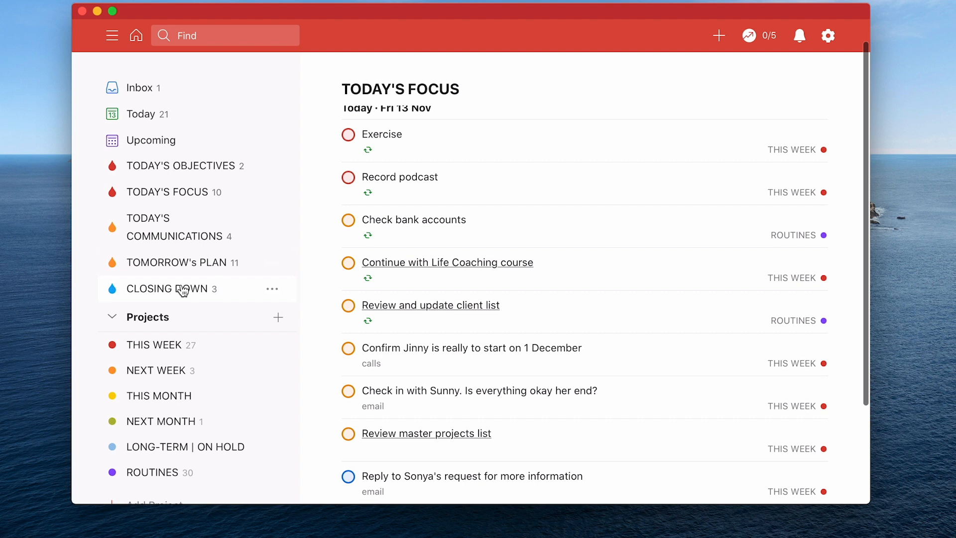
{"action": "mouse_move", "coordinate": [178, 104]}
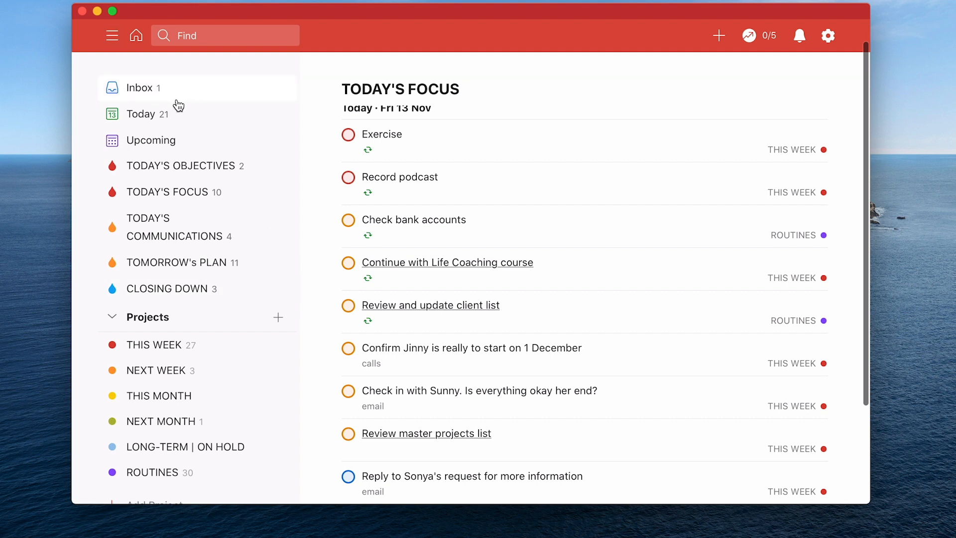
Show the Inbox with its single task Clear Action This Day.
{"action": "left_click", "coordinate": [142, 87]}
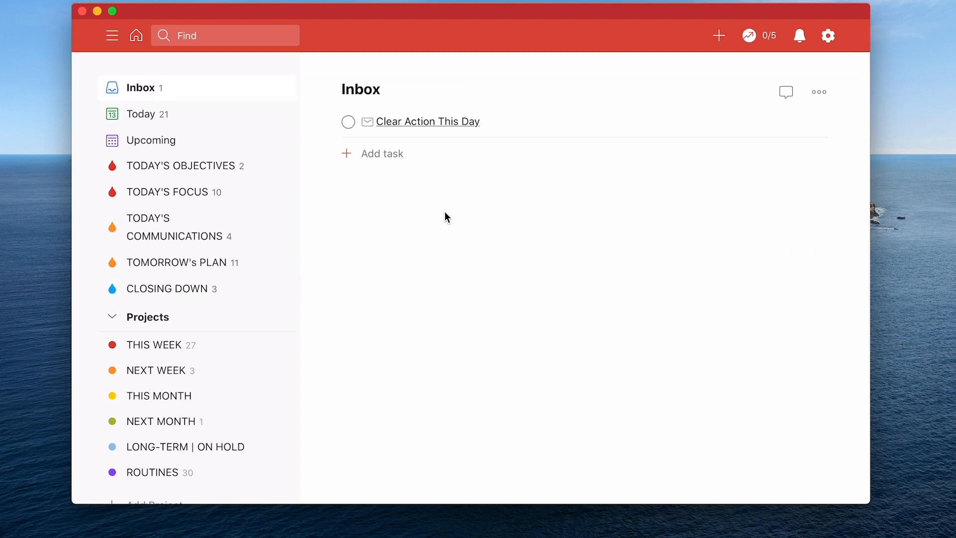
{"action": "mouse_move", "coordinate": [527, 207]}
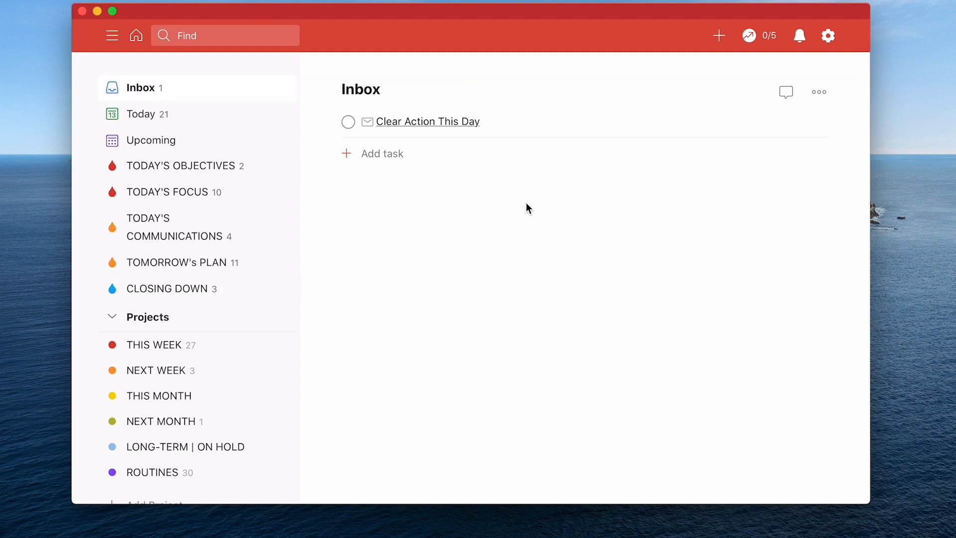
{"action": "mouse_move", "coordinate": [464, 135]}
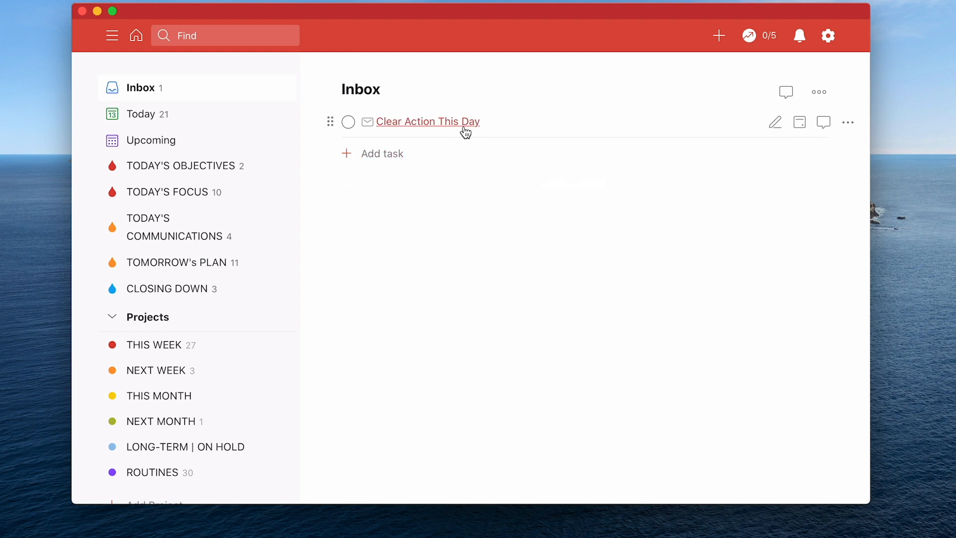
{"action": "mouse_move", "coordinate": [455, 128]}
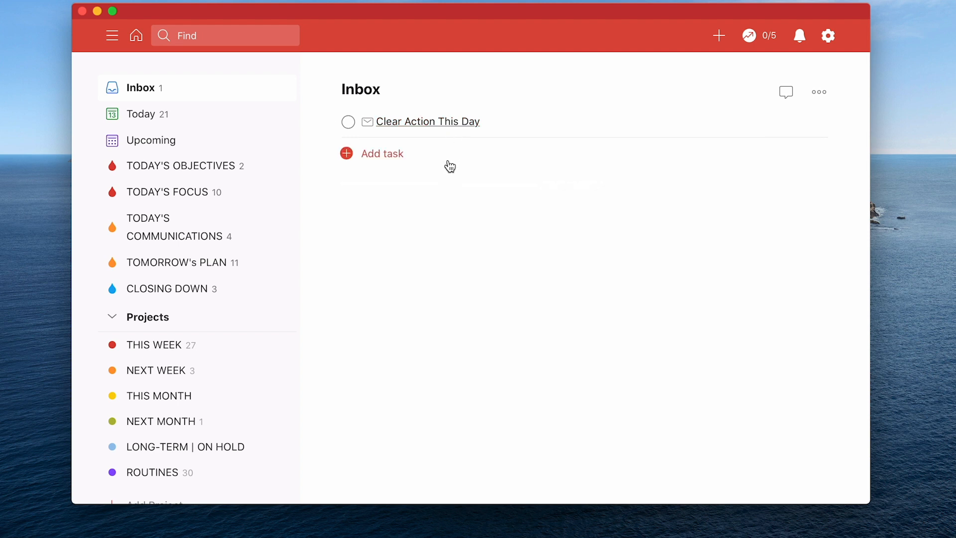
{"action": "mouse_move", "coordinate": [560, 184]}
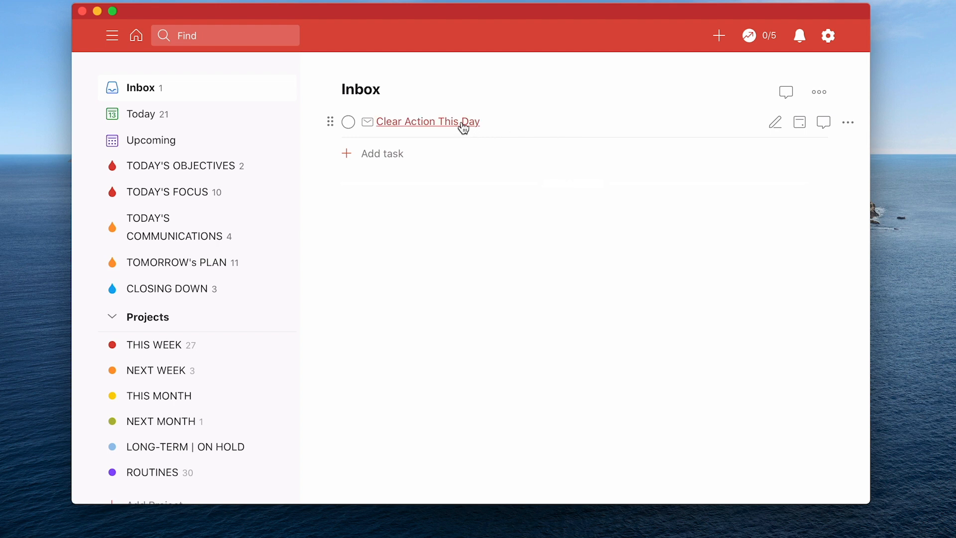
{"action": "left_click", "coordinate": [429, 121]}
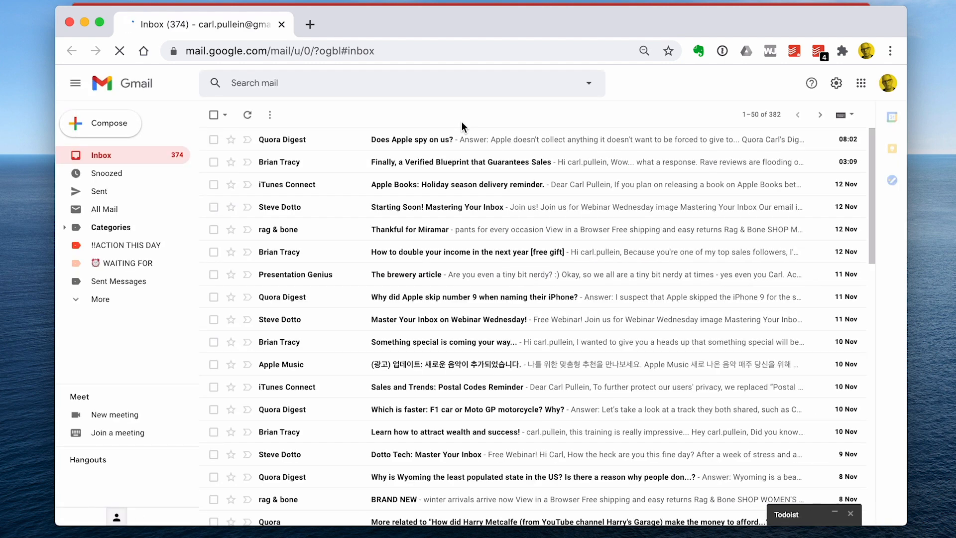
{"action": "mouse_move", "coordinate": [332, 108]}
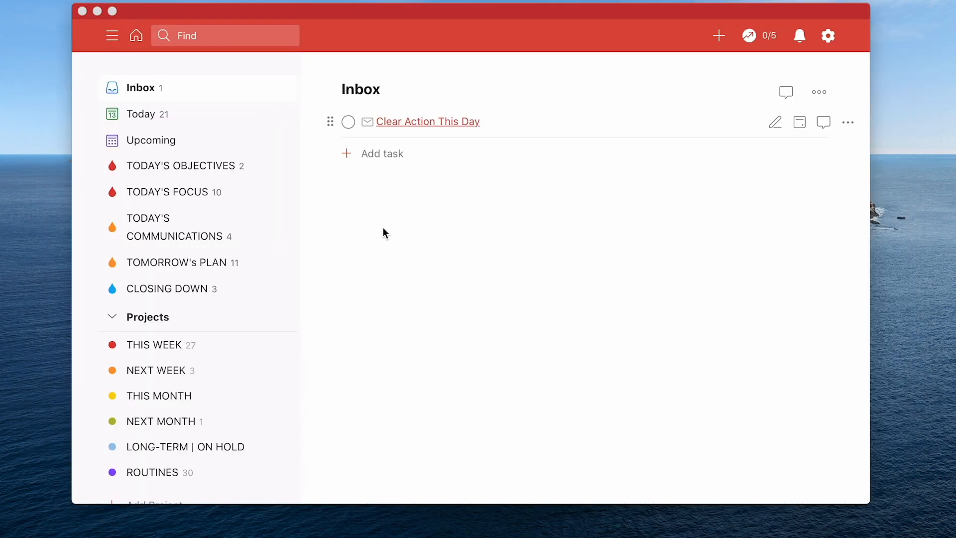
{"action": "mouse_move", "coordinate": [483, 159]}
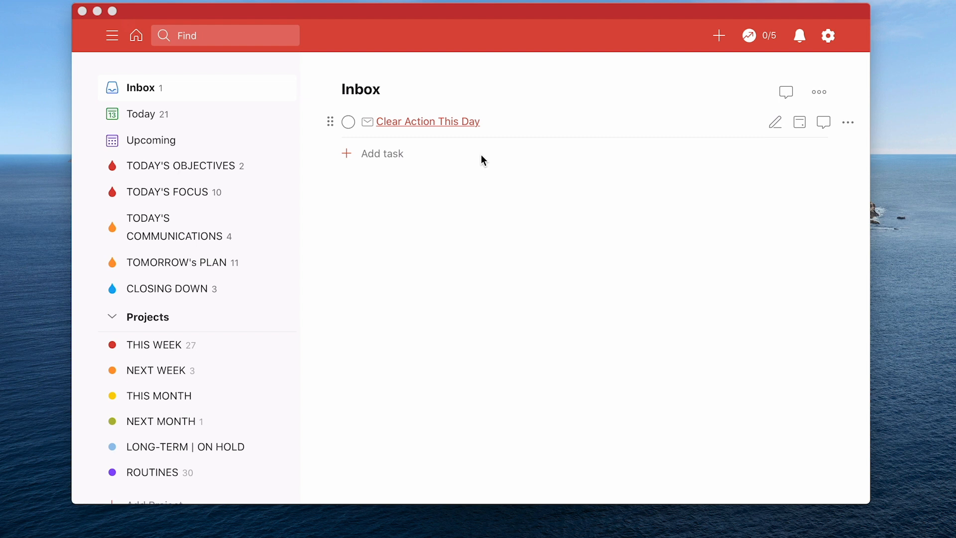
{"action": "mouse_move", "coordinate": [503, 168]}
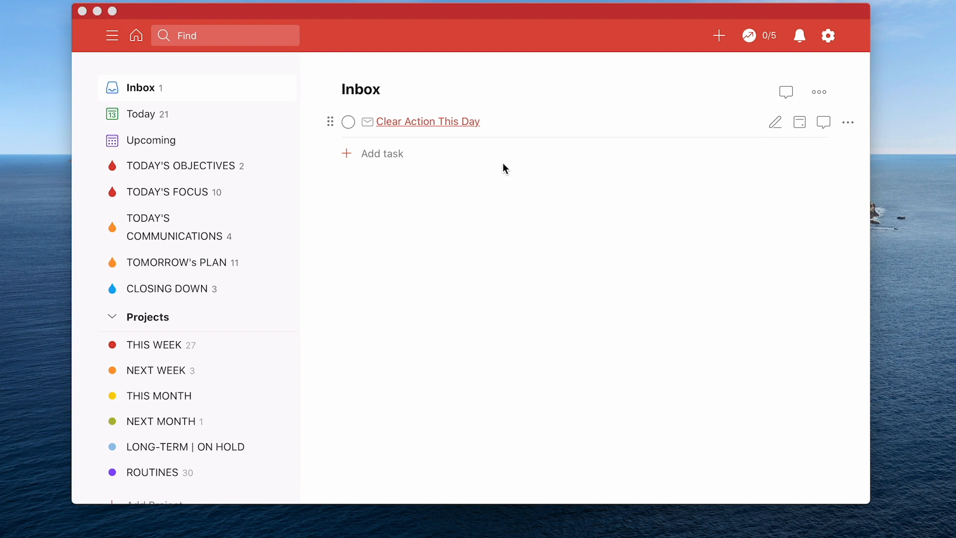
{"action": "mouse_move", "coordinate": [454, 125]}
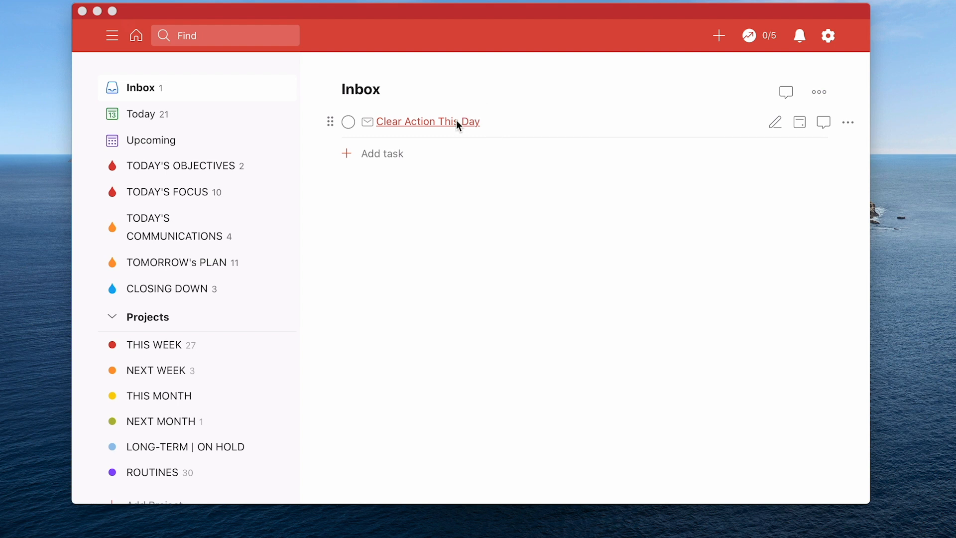
Follow the task link to Gmail's ACTION THIS DAY label and select its web address.
{"action": "left_click", "coordinate": [427, 121]}
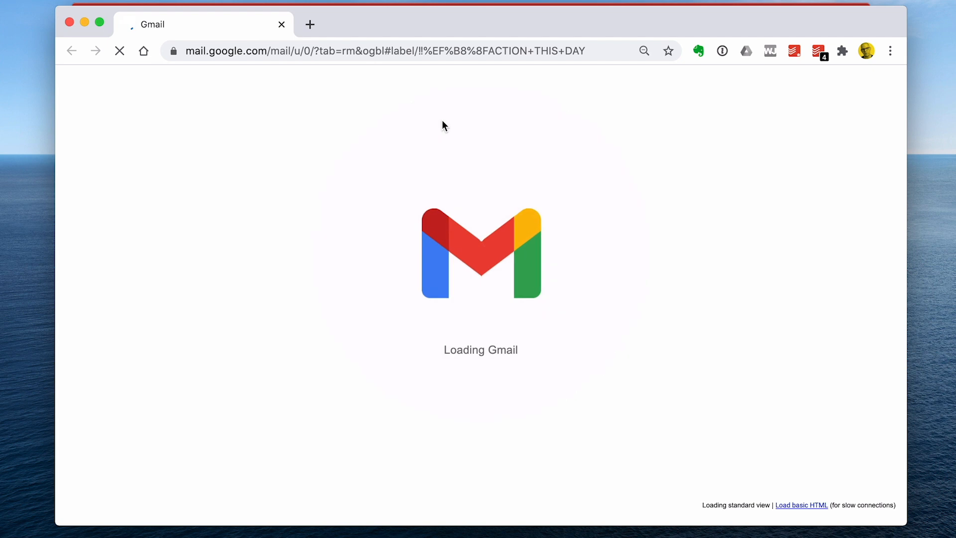
{"action": "mouse_move", "coordinate": [322, 265]}
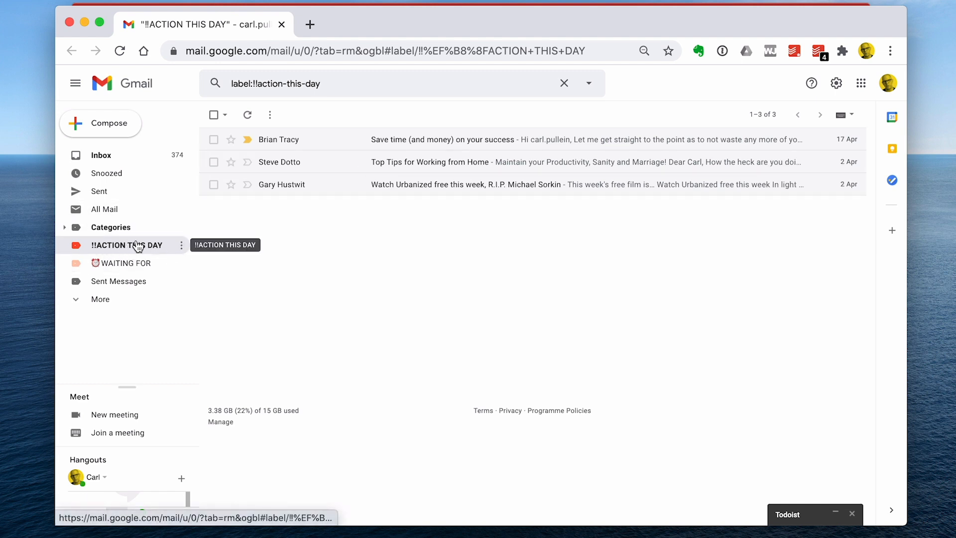
{"action": "mouse_move", "coordinate": [358, 266]}
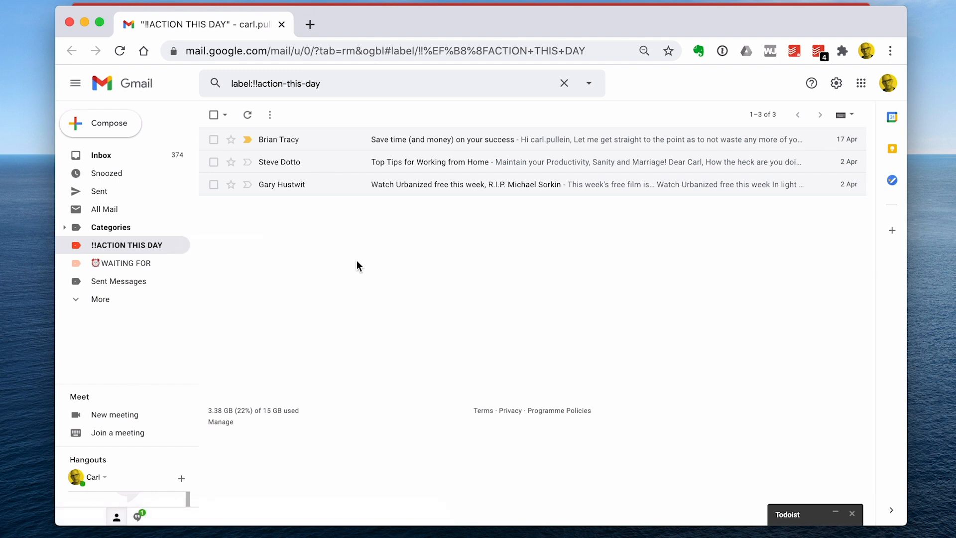
{"action": "mouse_move", "coordinate": [348, 205]}
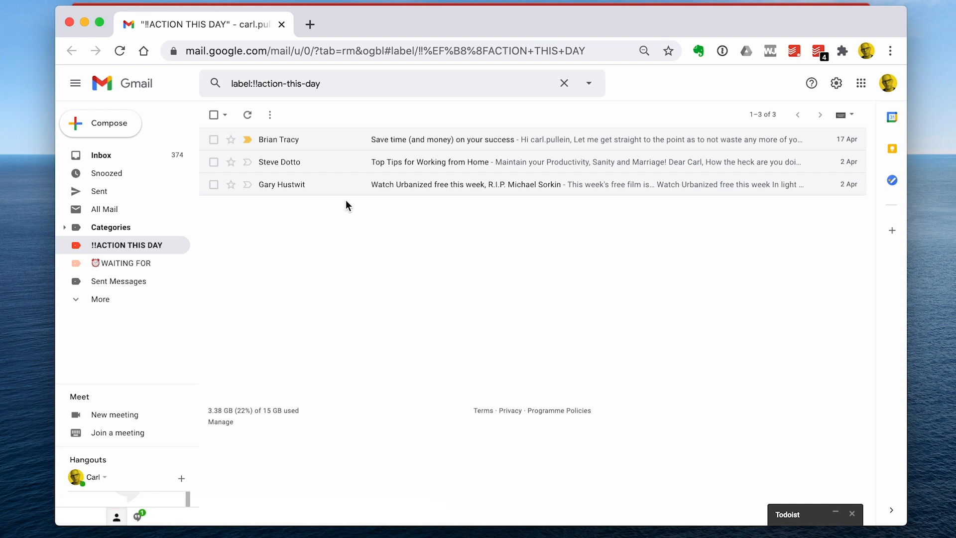
{"action": "left_click", "coordinate": [447, 52]}
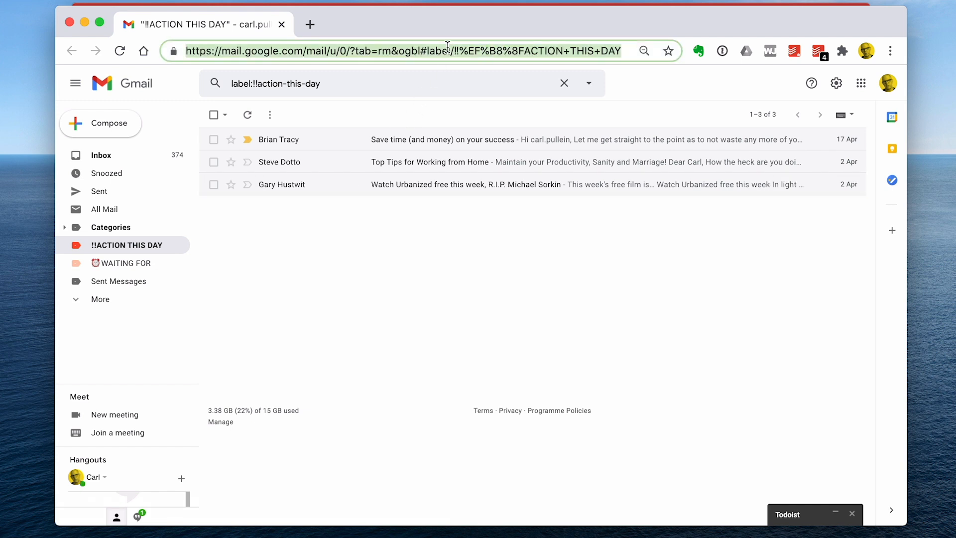
{"action": "mouse_move", "coordinate": [474, 43]}
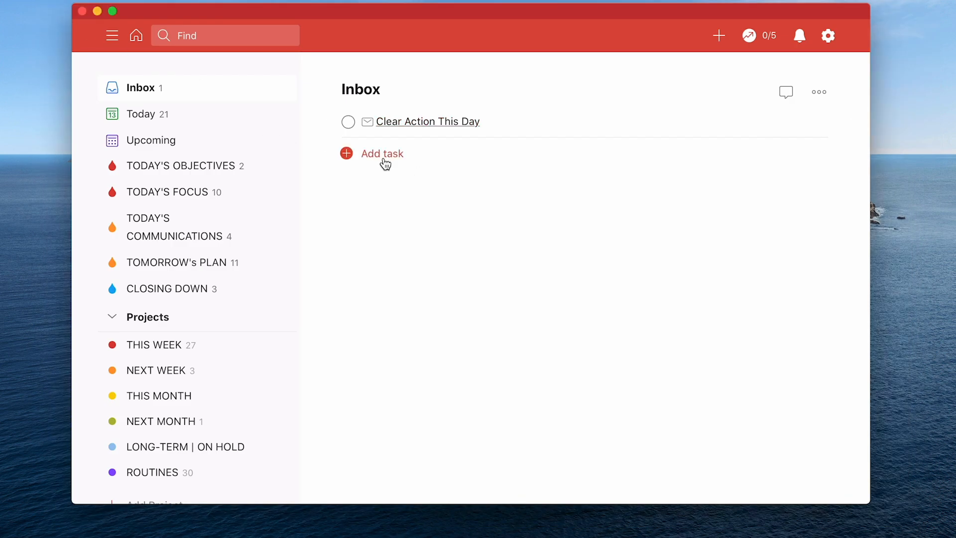
Add the Inbox task 'Clear Action This Day Folder' linked to the Gmail ACTION THIS DAY label URL.
{"action": "left_click", "coordinate": [382, 153]}
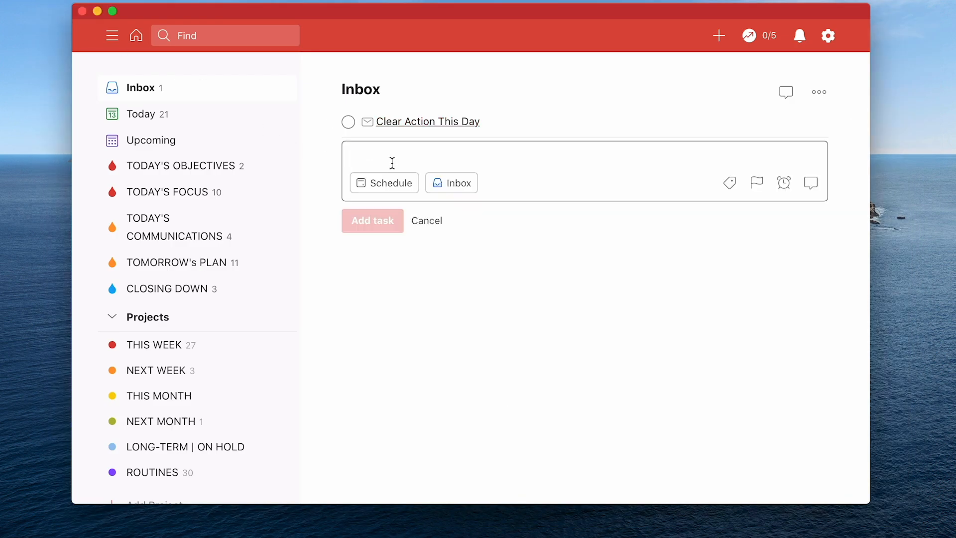
{"action": "type", "text": "Clear Actio"}
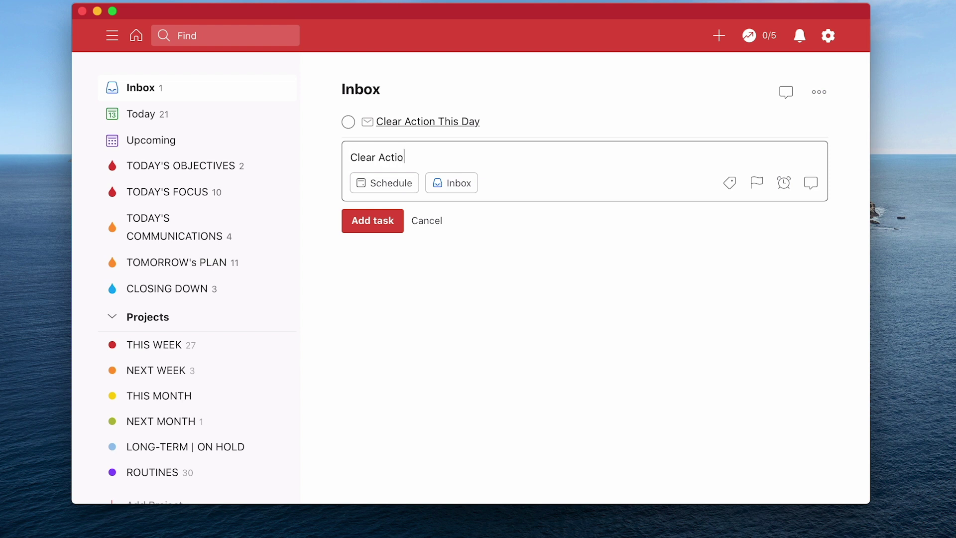
{"action": "type", "text": "n"}
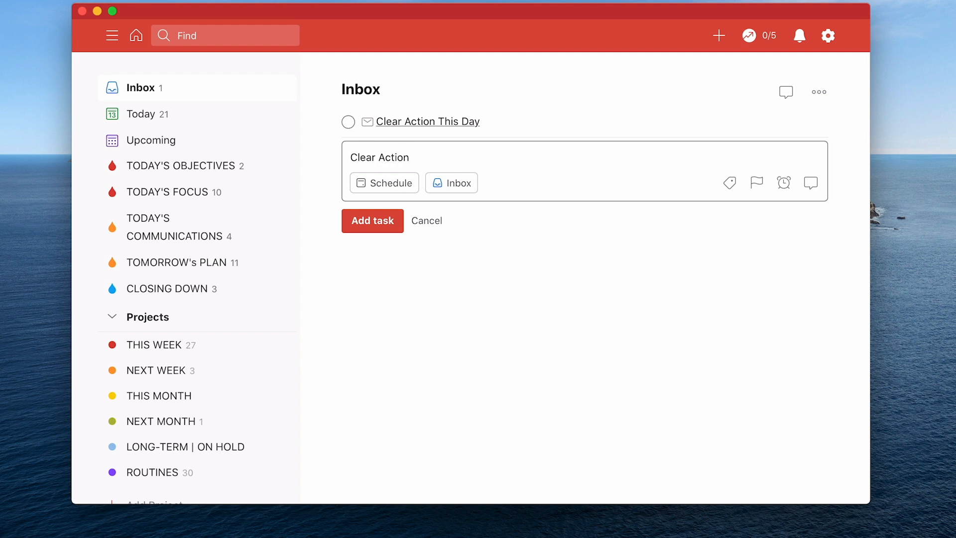
{"action": "type", "text": "This"}
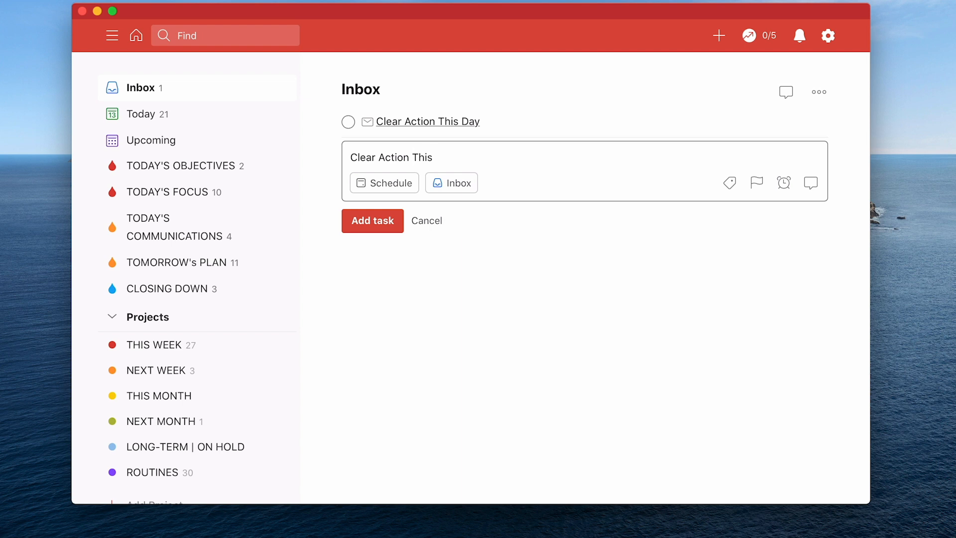
{"action": "type", "text": "Day"}
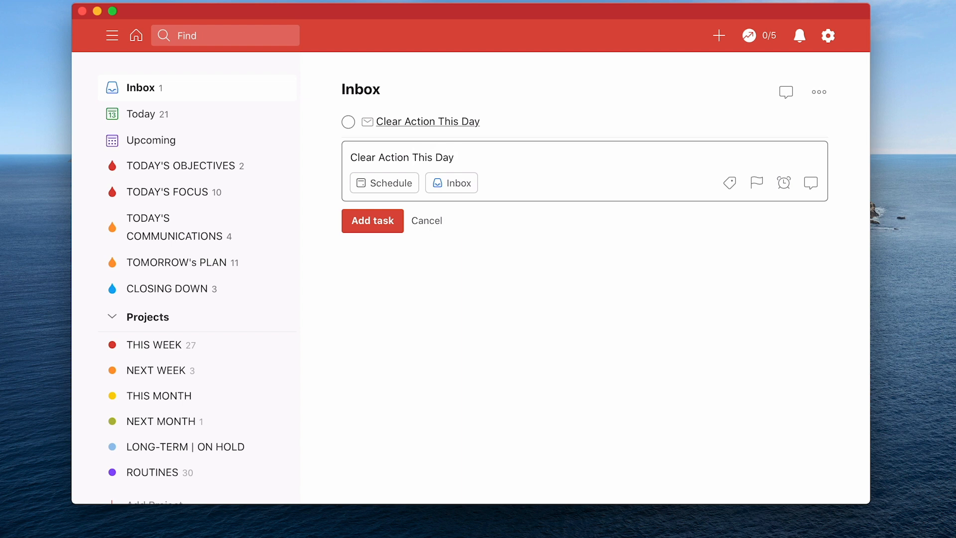
{"action": "type", "text": "Fold"}
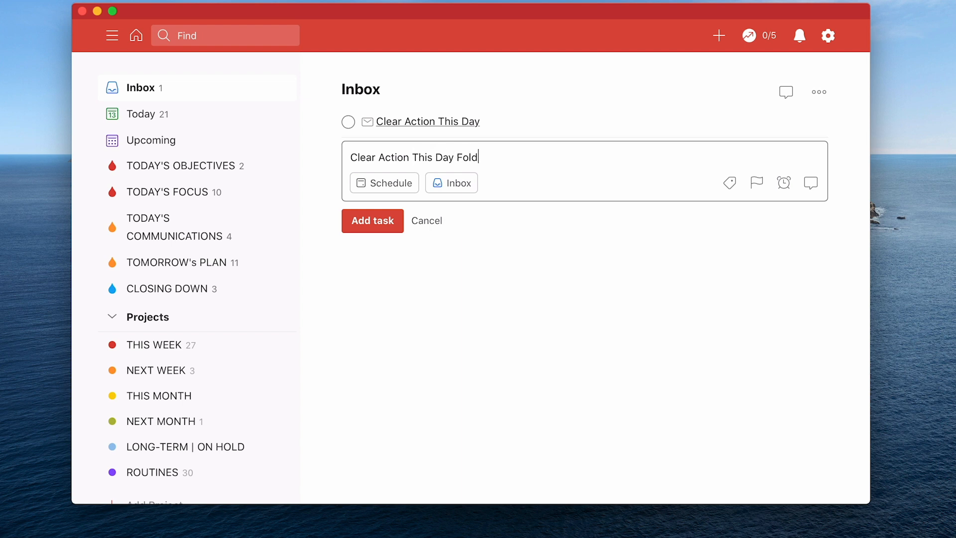
{"action": "type", "text": "er"}
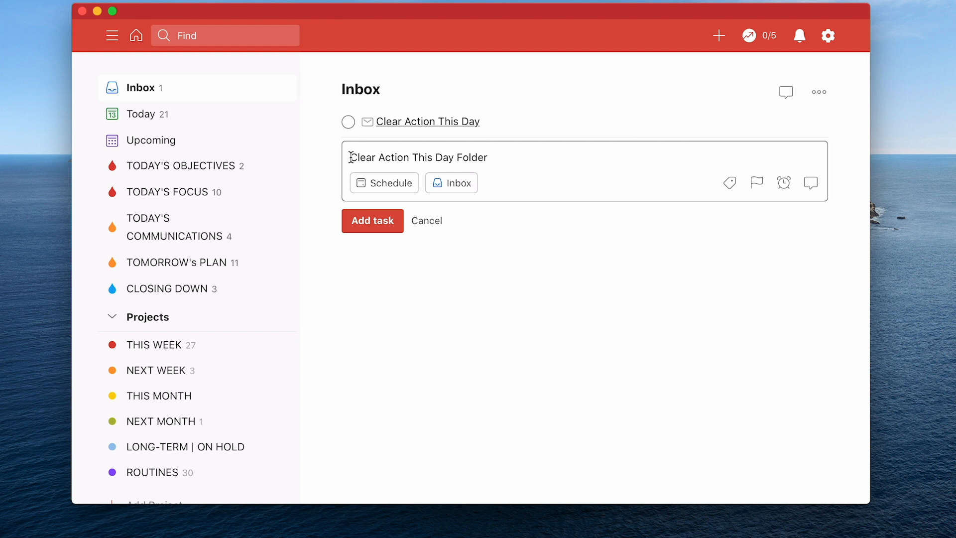
{"action": "type", "text": "("}
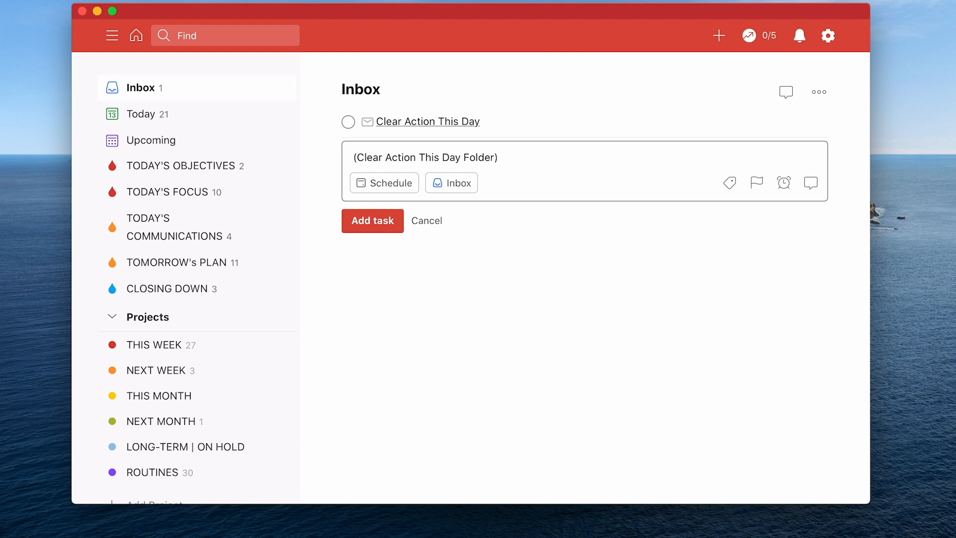
{"action": "type", "text": "https://mail.google.com/mail/u/0/?tab=rm&ogbl#label/%E2%80%BC%EF%B8%8FACTION+THIS+DAY"}
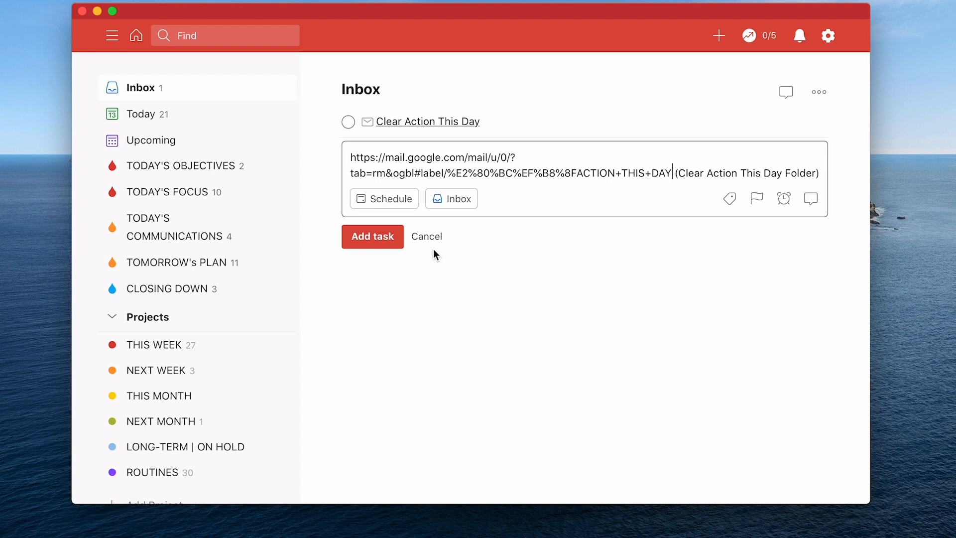
{"action": "left_click", "coordinate": [372, 237]}
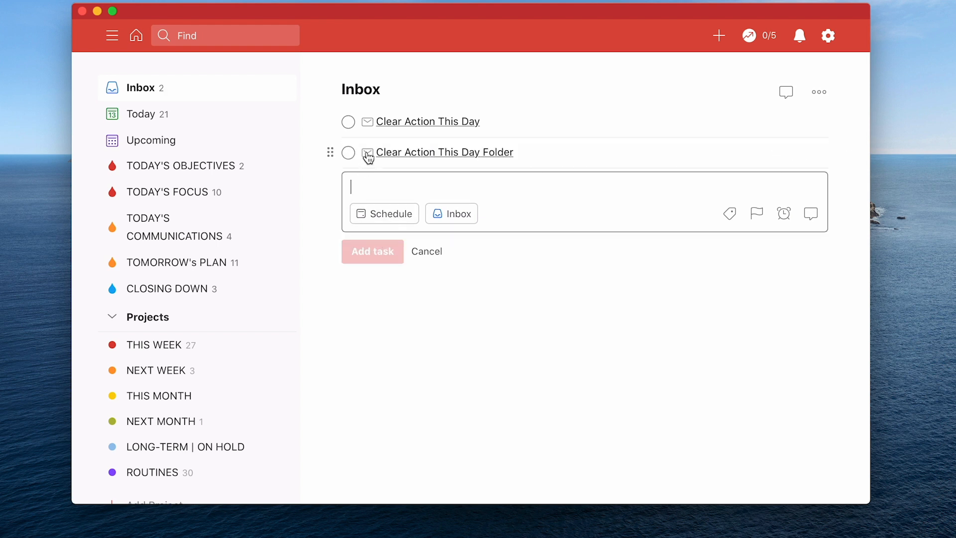
{"action": "mouse_move", "coordinate": [439, 157]}
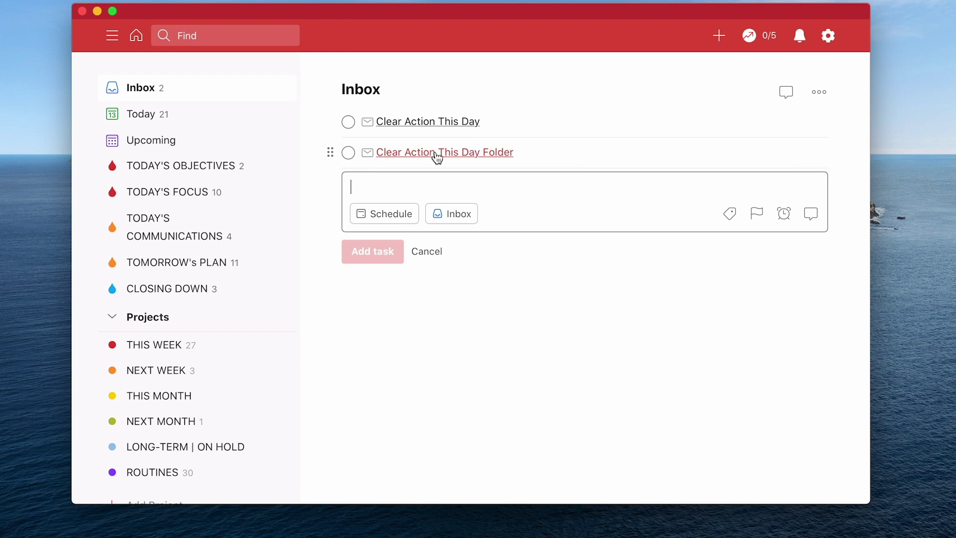
{"action": "mouse_move", "coordinate": [458, 155]}
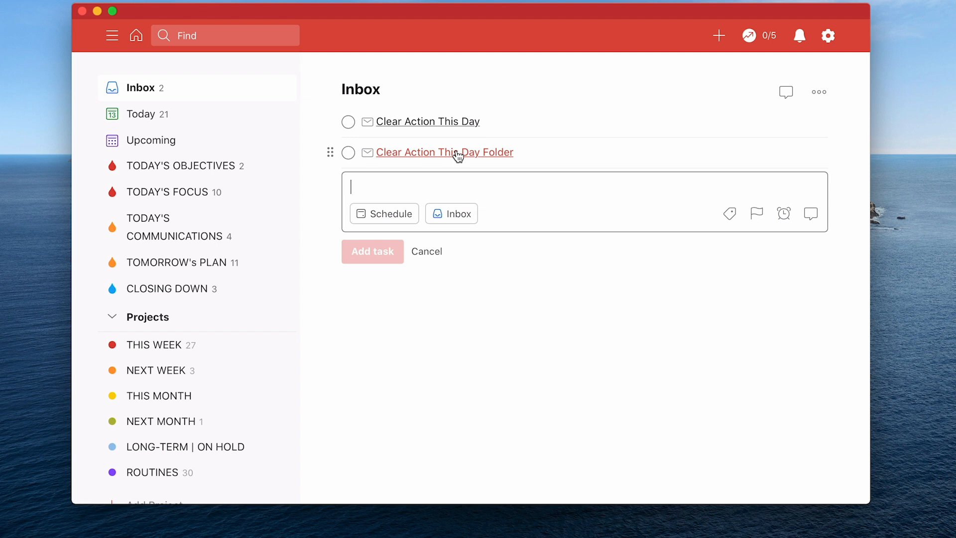
{"action": "mouse_move", "coordinate": [430, 255]}
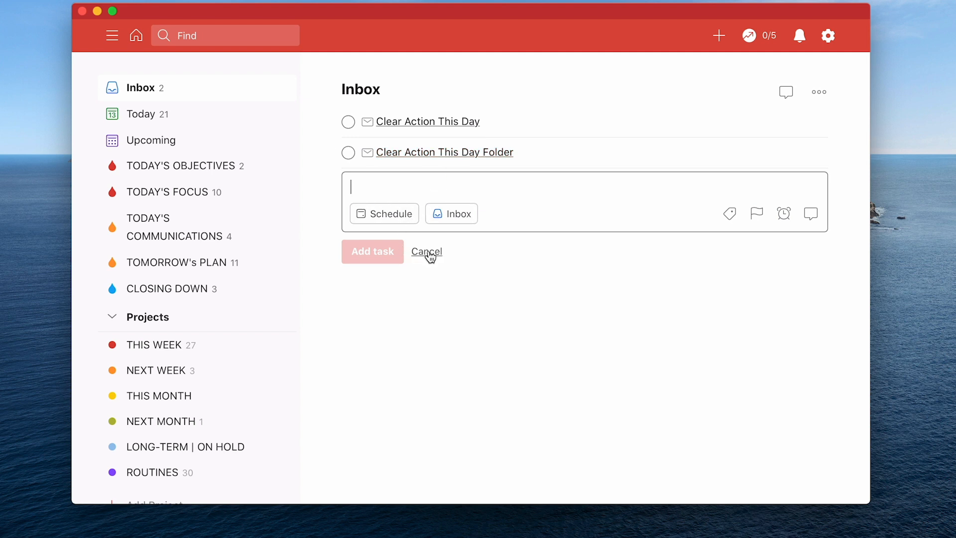
Dismiss the empty task entry and switch to the Today list.
{"action": "left_click", "coordinate": [427, 251]}
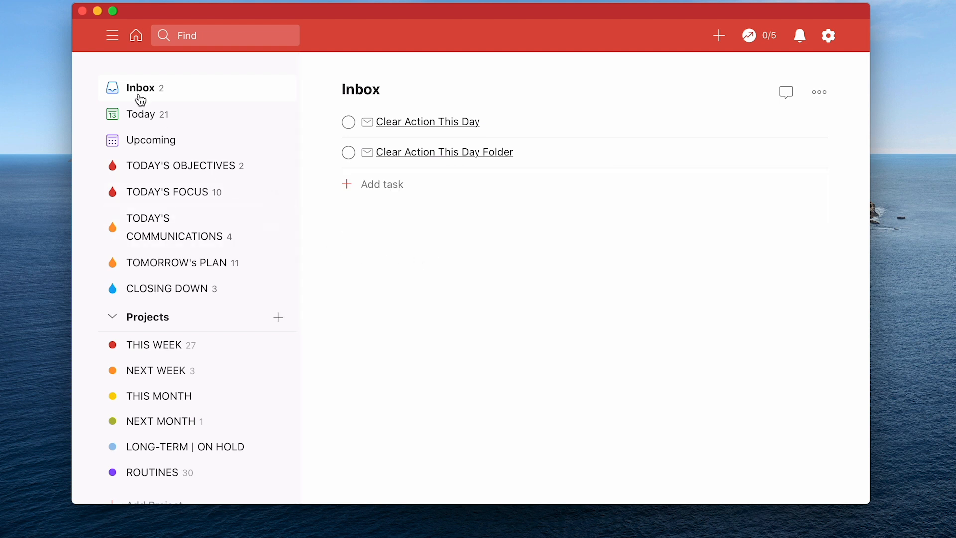
{"action": "left_click", "coordinate": [142, 113]}
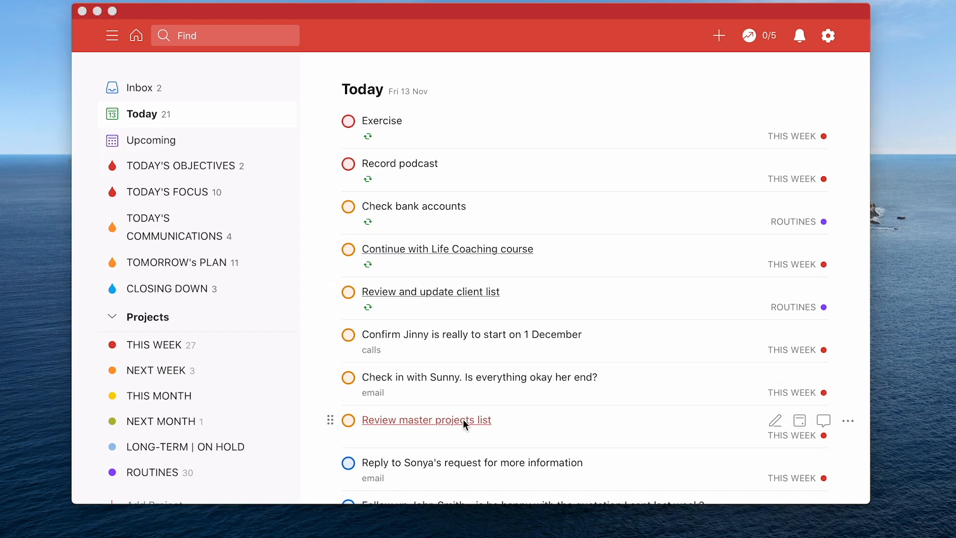
Follow the Review master projects list task link to the Evernote note and scroll its table.
{"action": "left_click", "coordinate": [426, 419]}
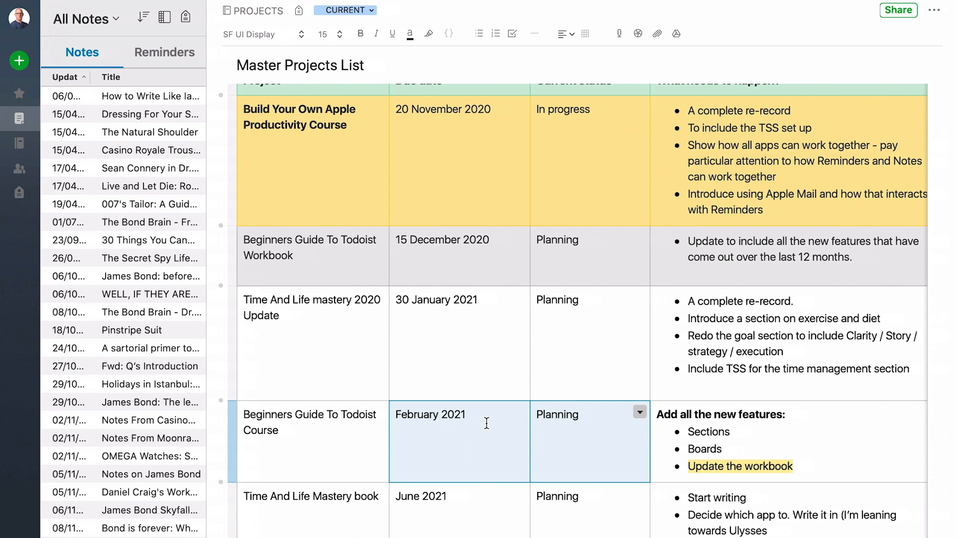
{"action": "mouse_move", "coordinate": [506, 297]}
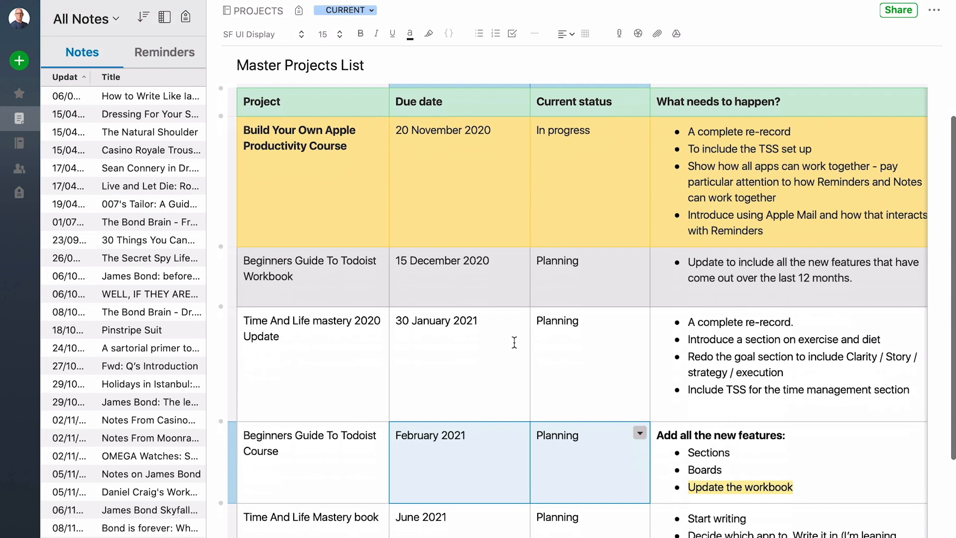
{"action": "scroll", "scroll_direction": "down", "scroll_amount": 3}
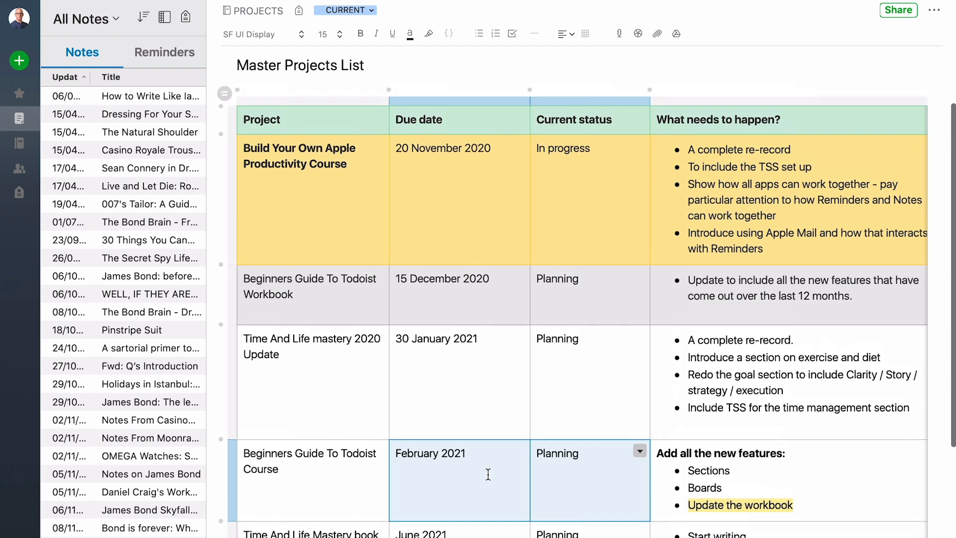
{"action": "mouse_move", "coordinate": [427, 245]}
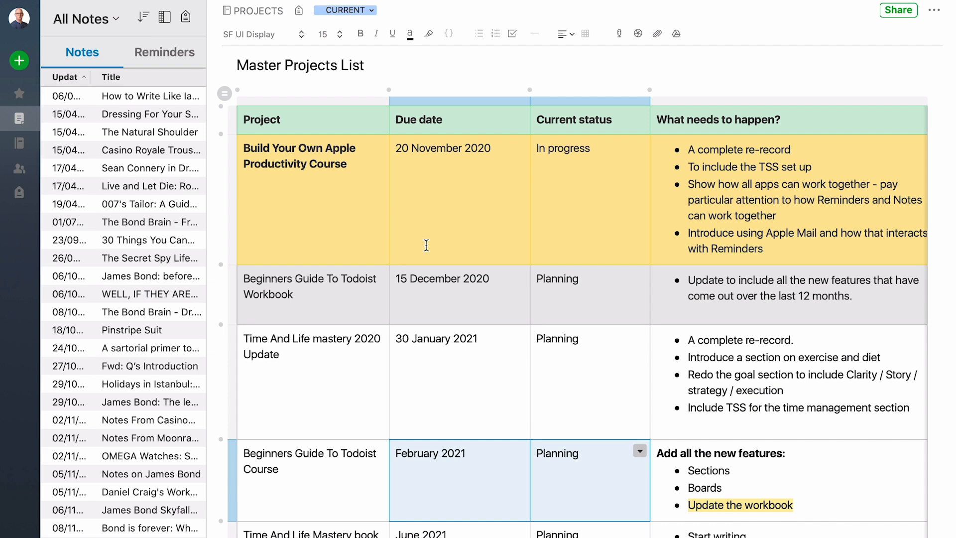
{"action": "mouse_move", "coordinate": [519, 267]}
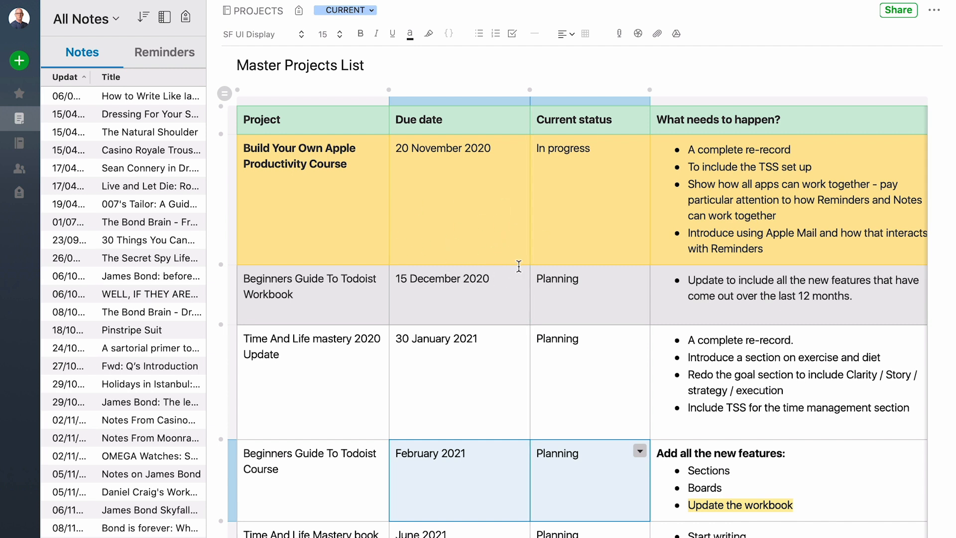
{"action": "mouse_move", "coordinate": [481, 319]}
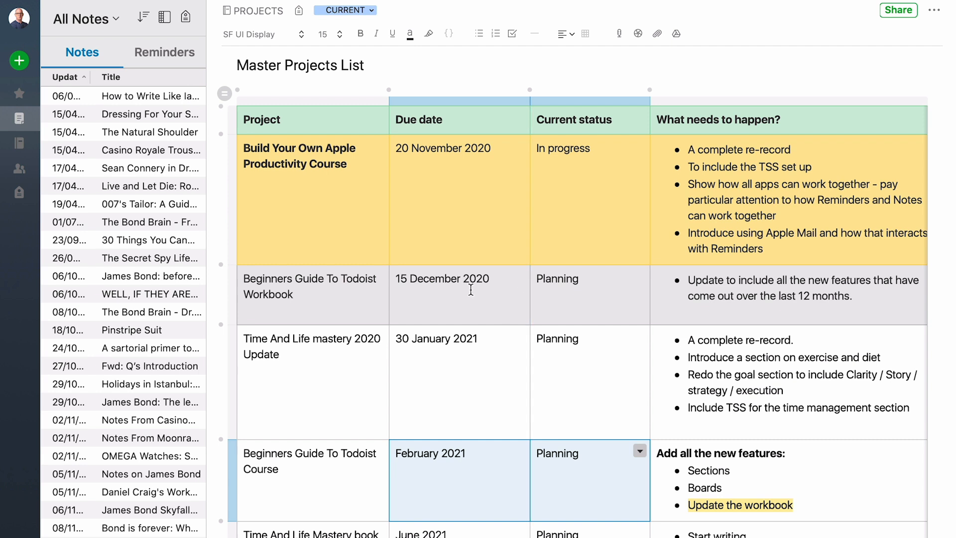
{"action": "mouse_move", "coordinate": [492, 260]}
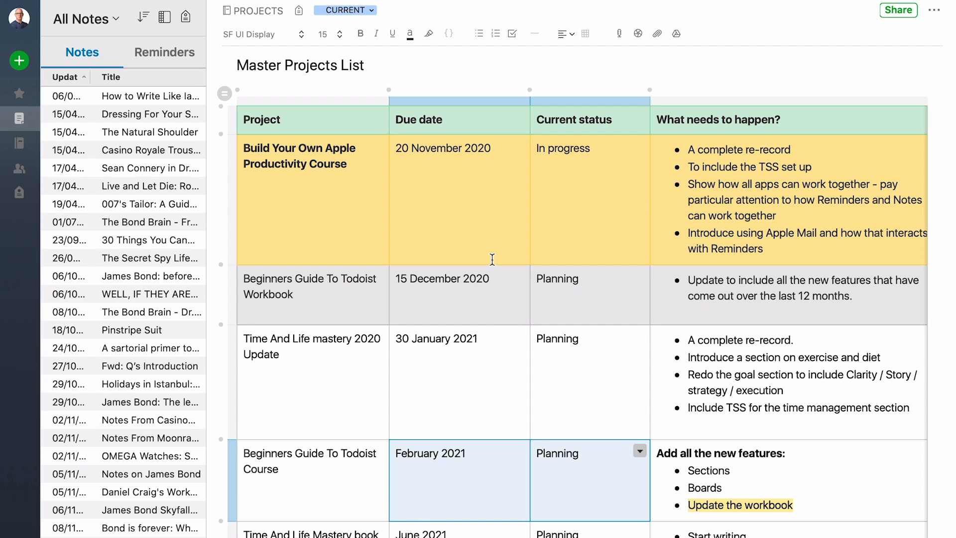
{"action": "mouse_move", "coordinate": [537, 383]}
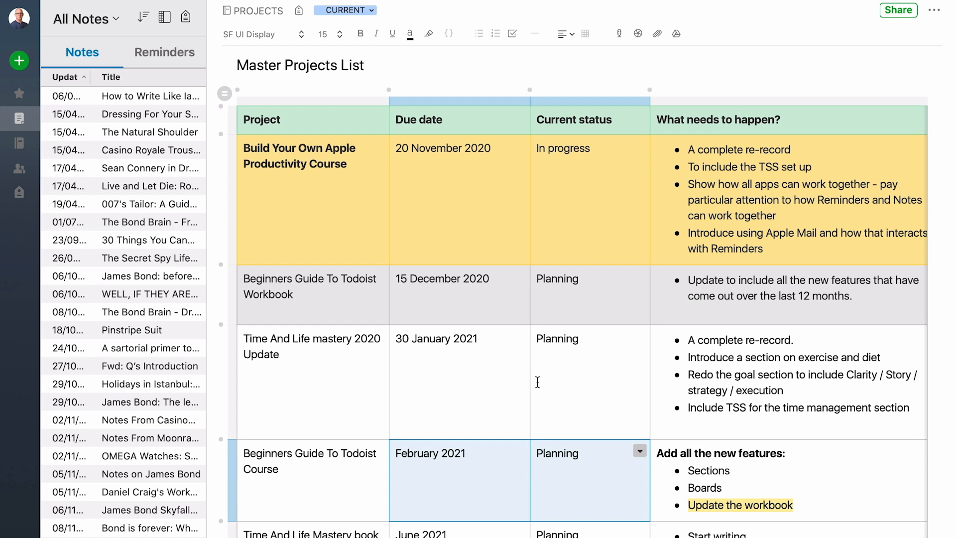
{"action": "mouse_move", "coordinate": [498, 434]}
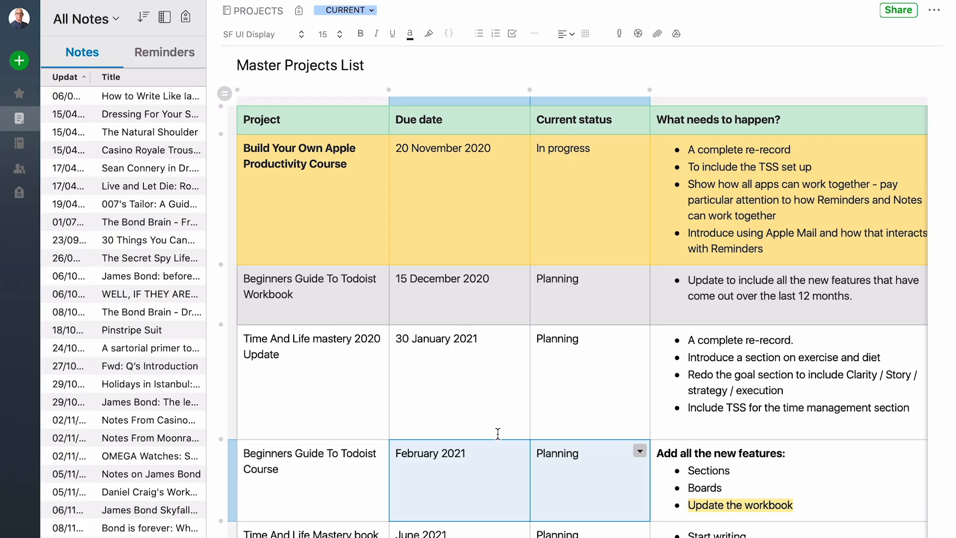